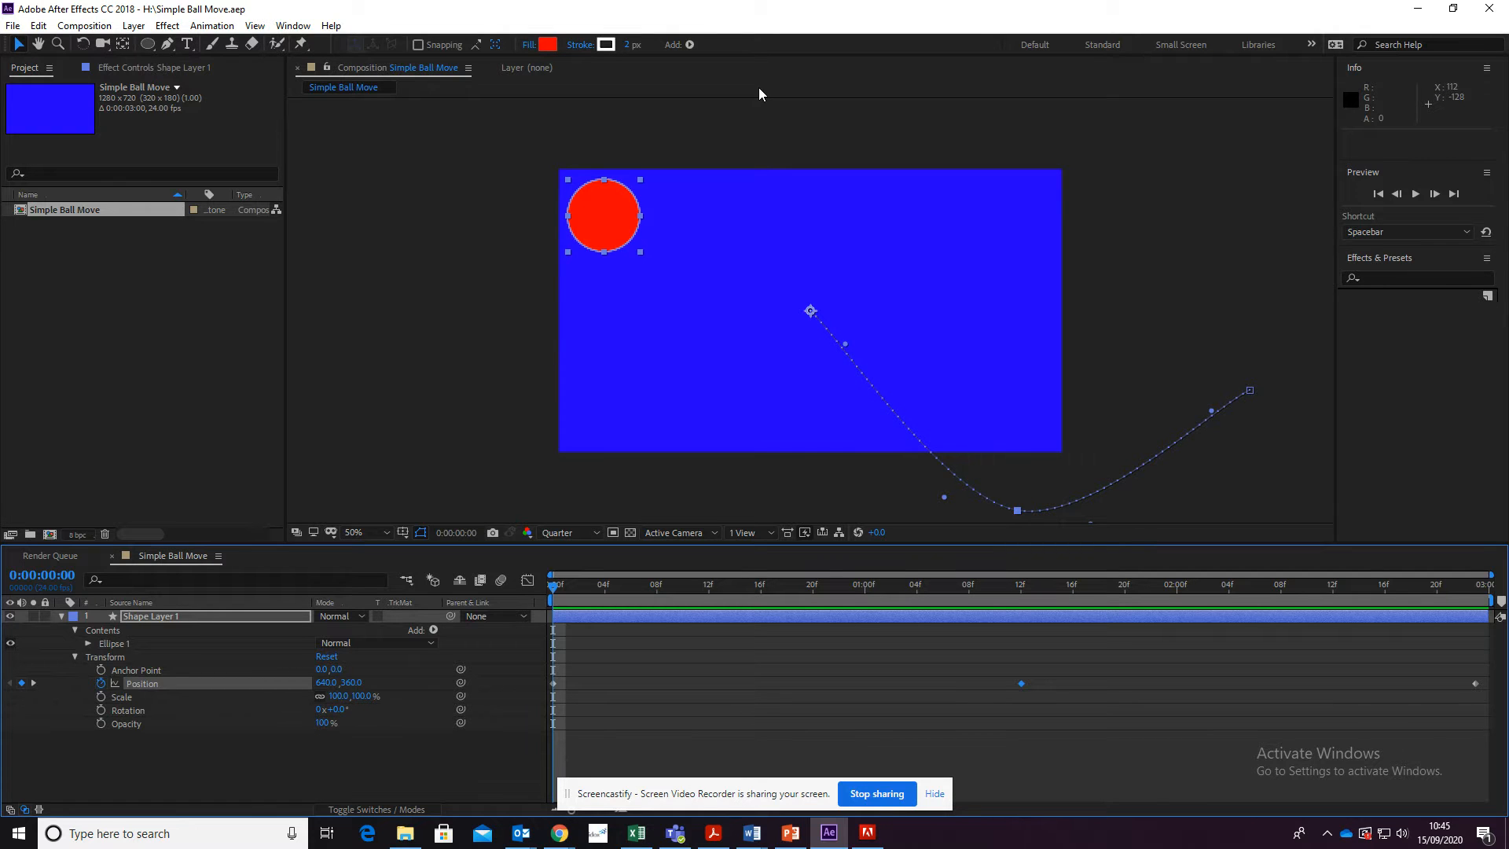
mouse_move(966, 404)
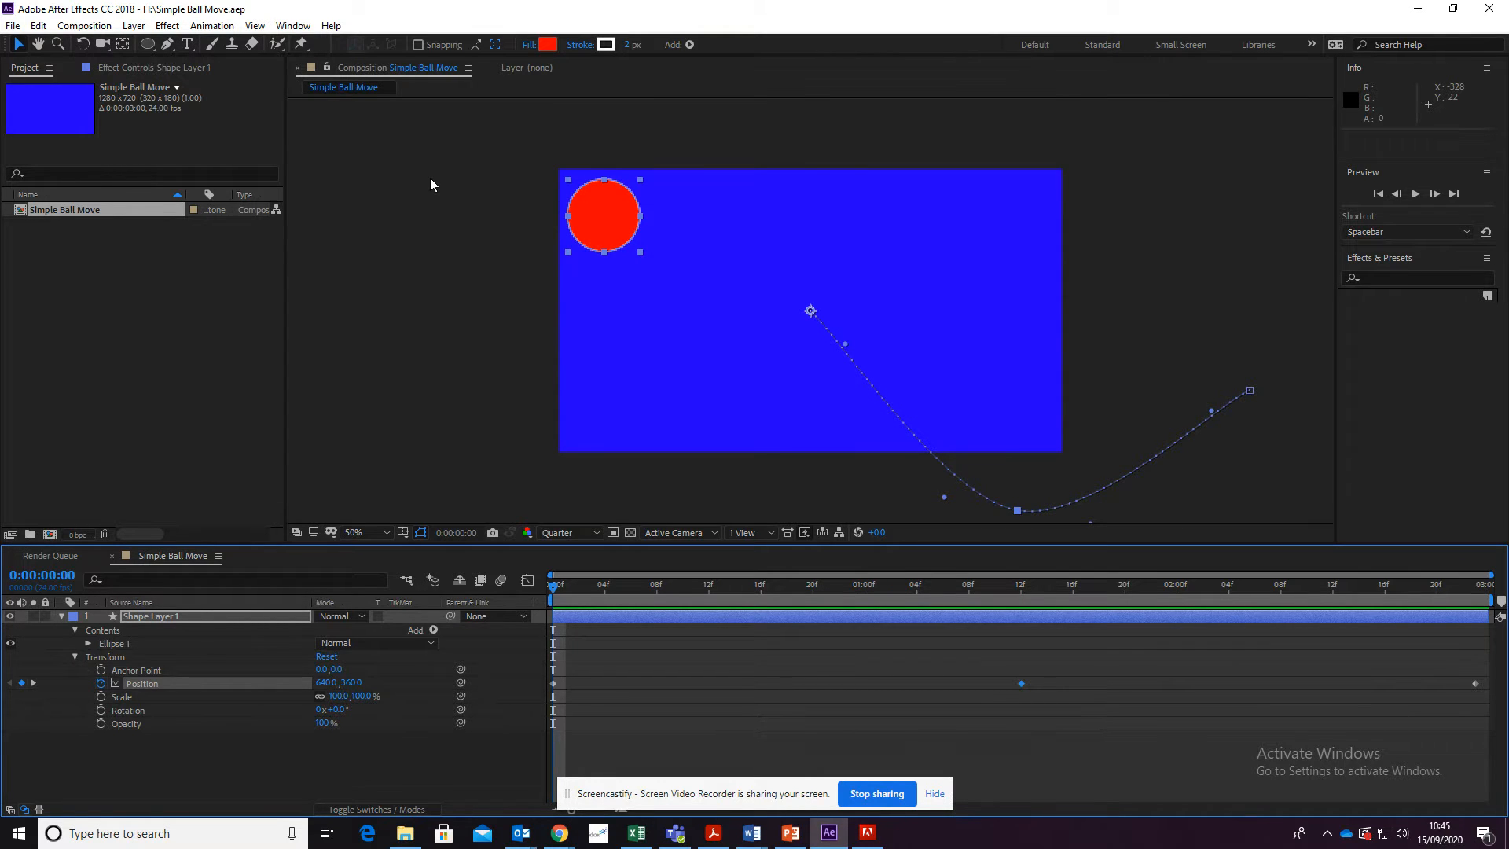
mouse_move(421, 164)
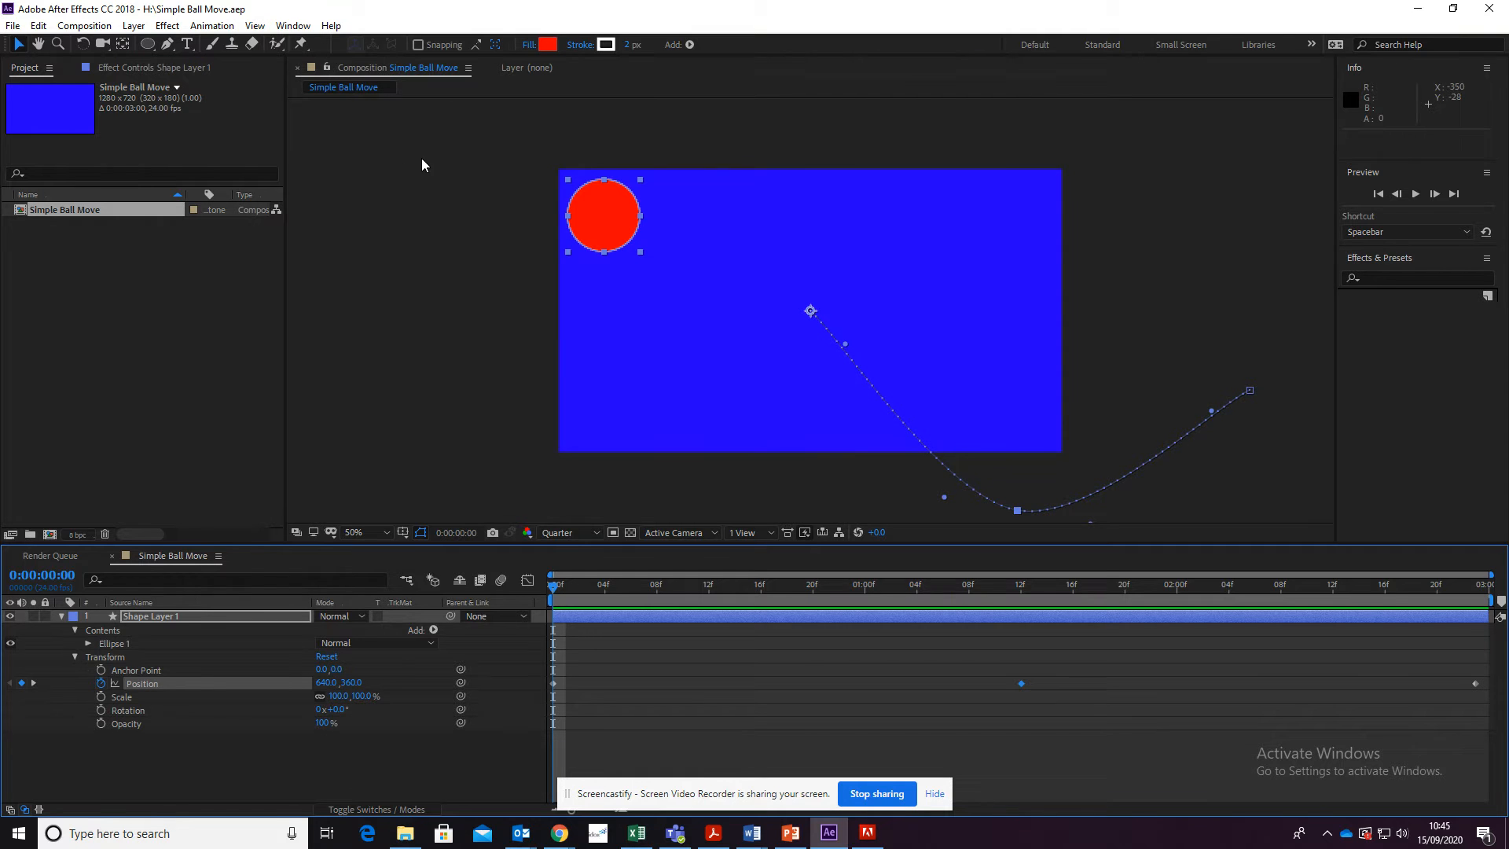
Open the File menu to reach the Add to Adobe Media Encoder Queue export option
click(13, 25)
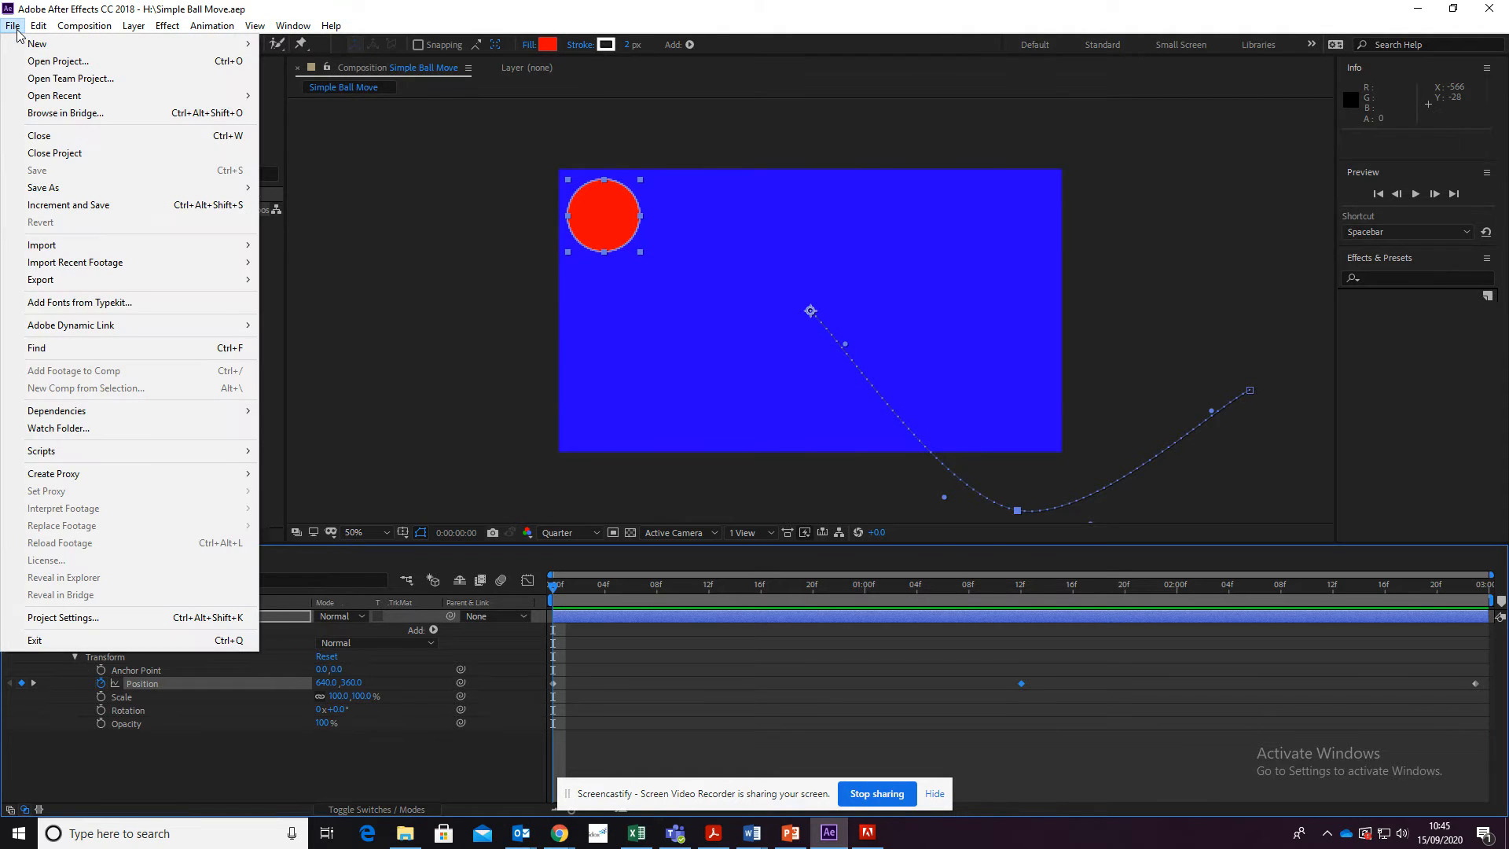
mouse_move(21, 146)
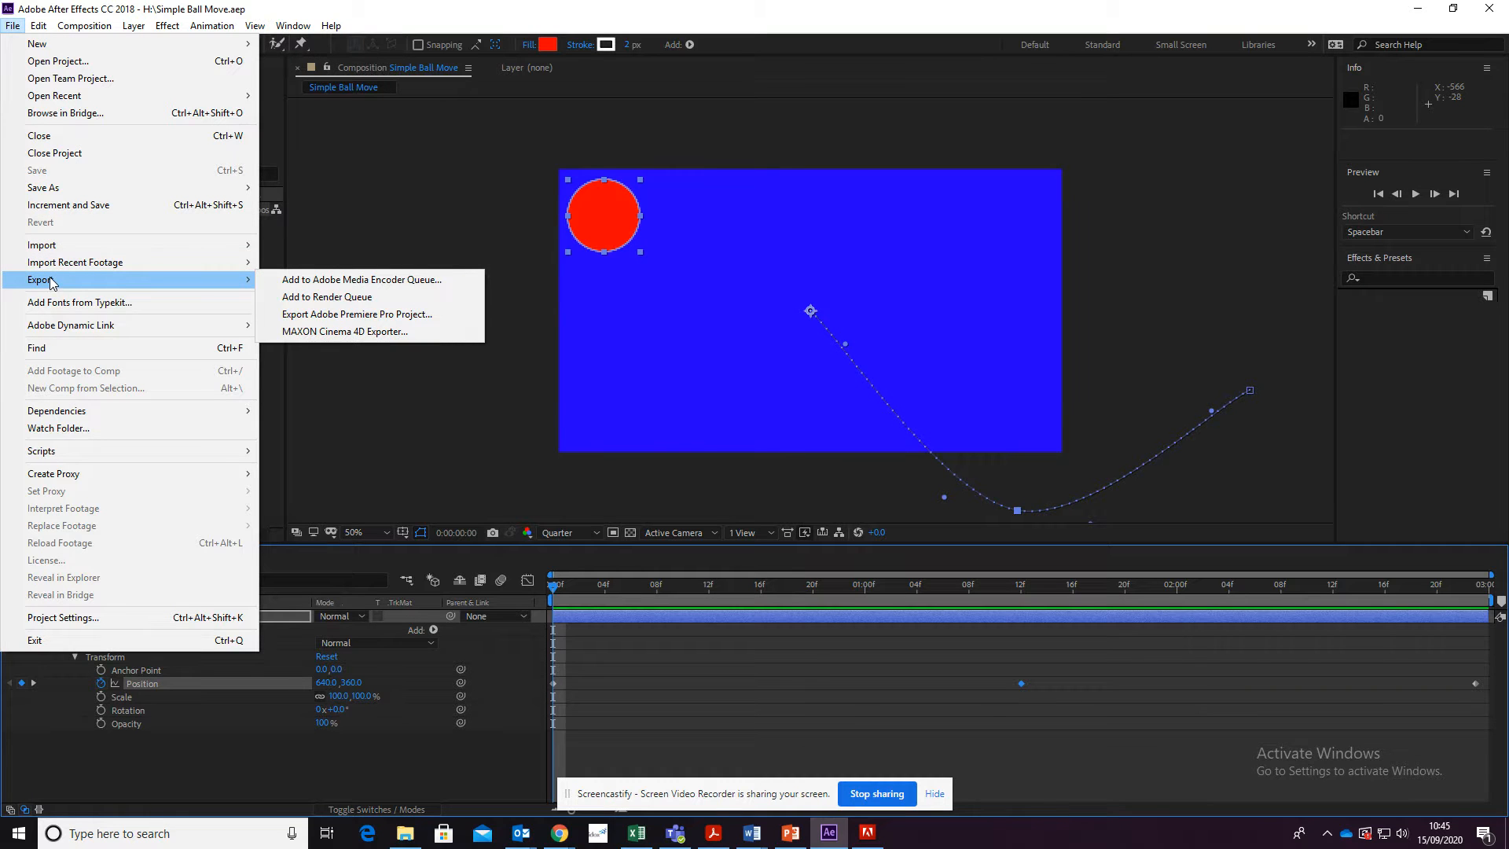
mouse_move(403, 313)
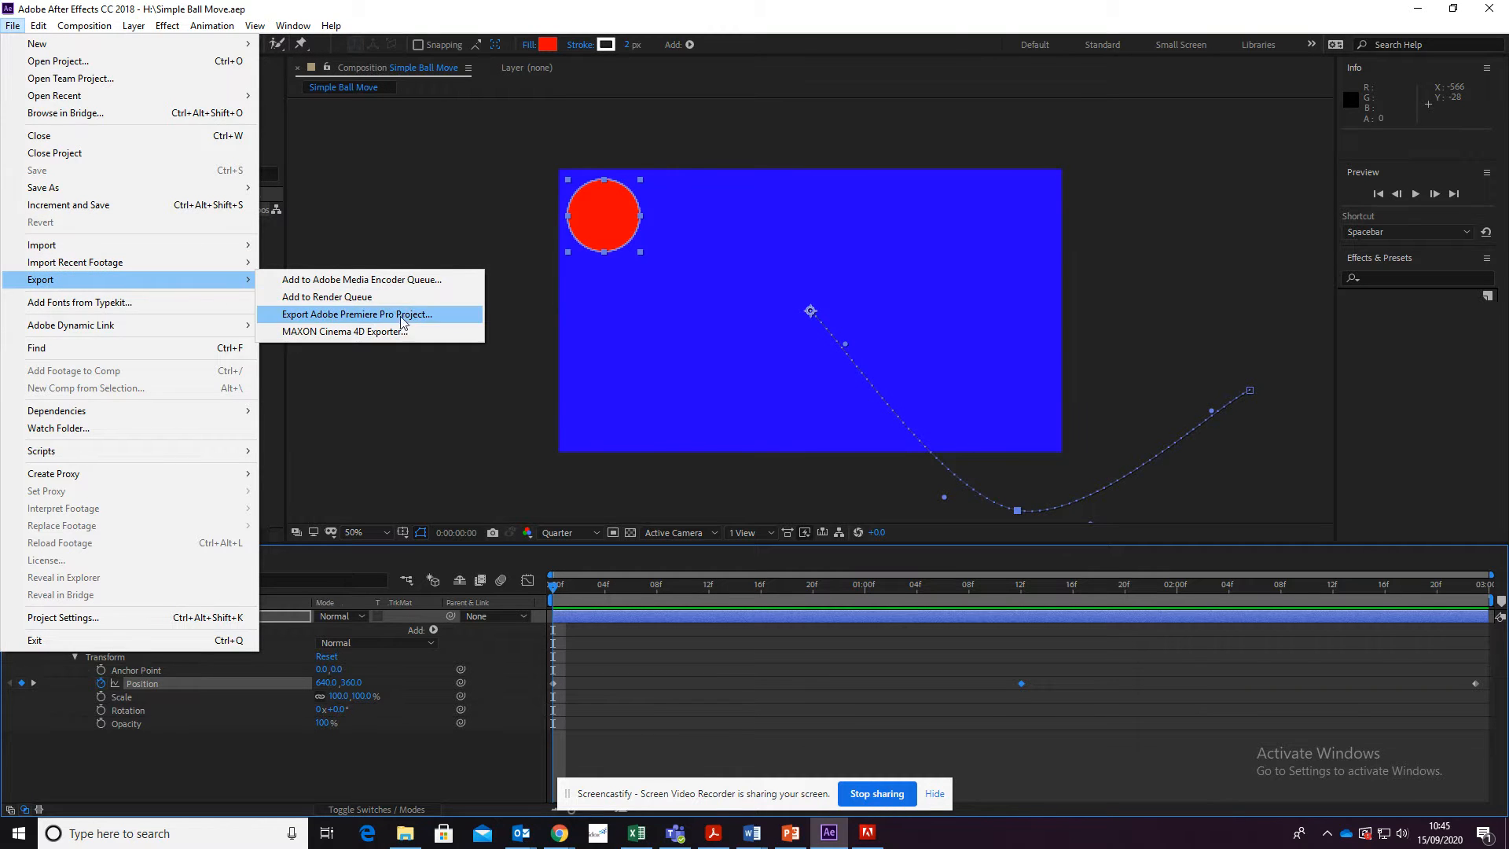
mouse_move(361, 279)
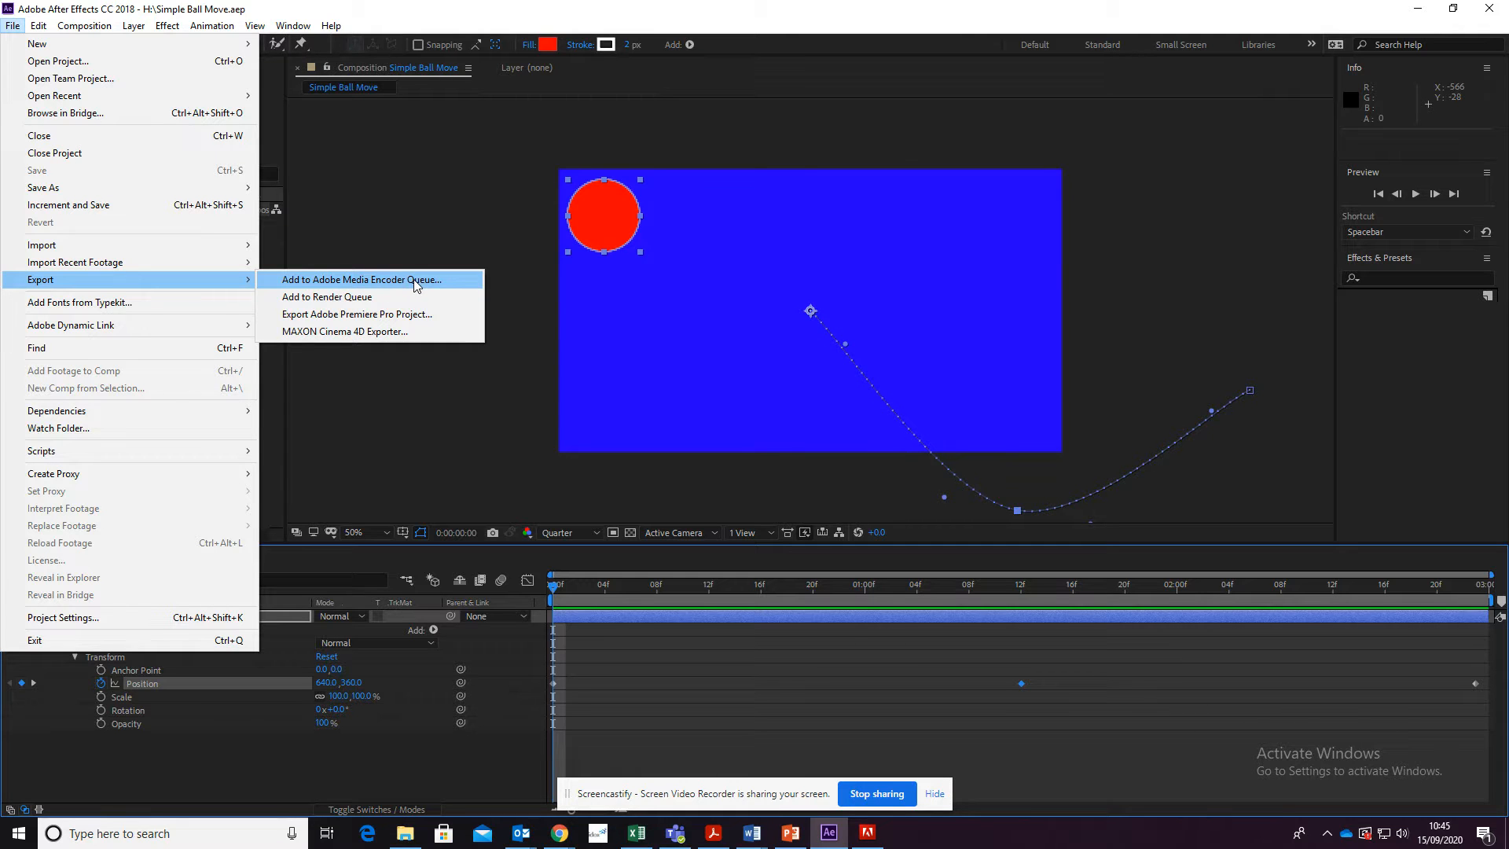
Send the Simple Ball Move composition to the Adobe Media Encoder queue
click(326, 297)
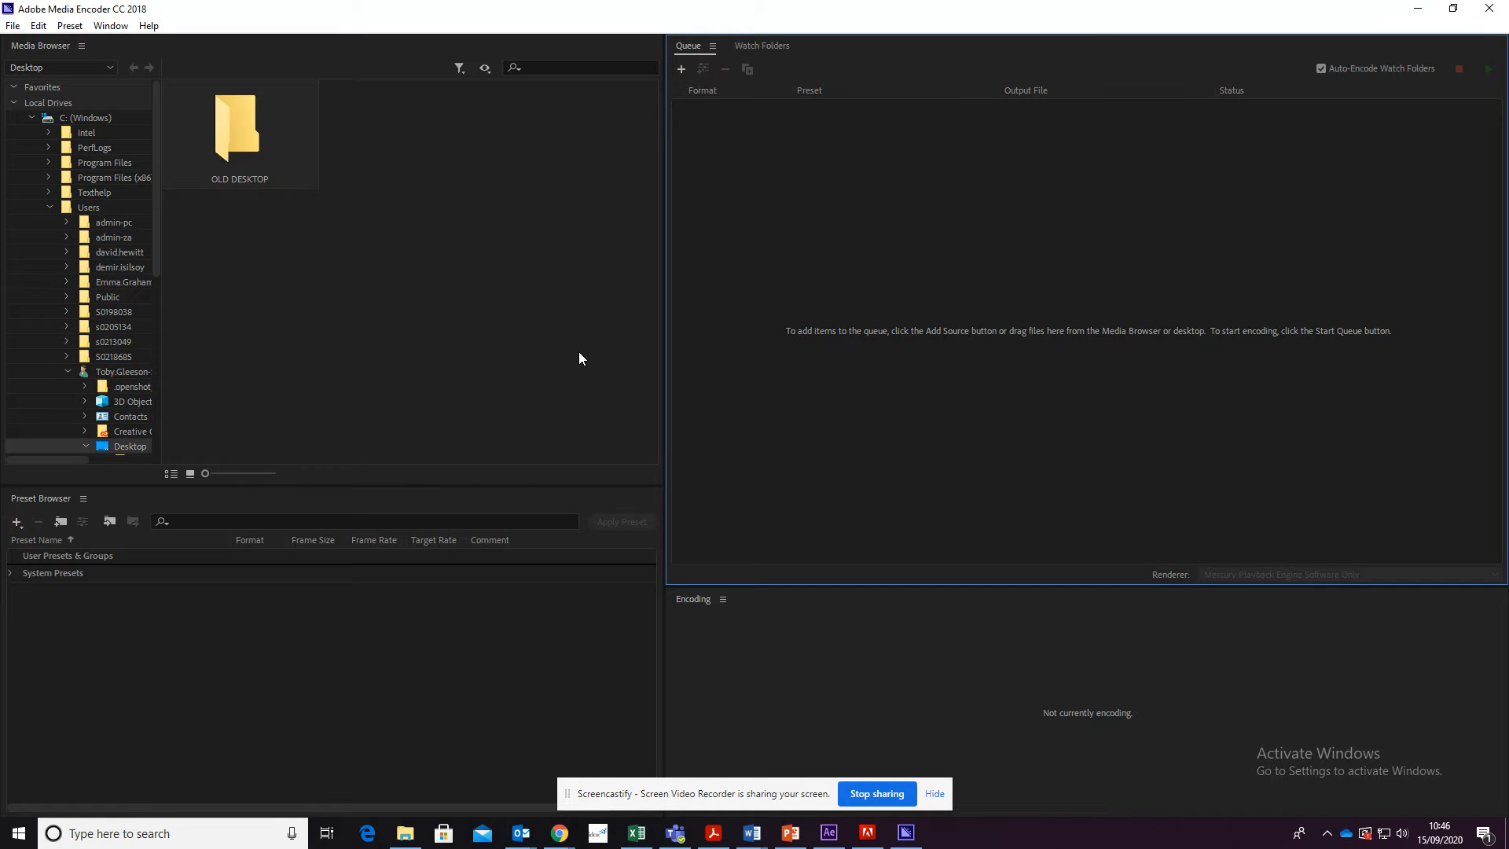
mouse_move(1017, 260)
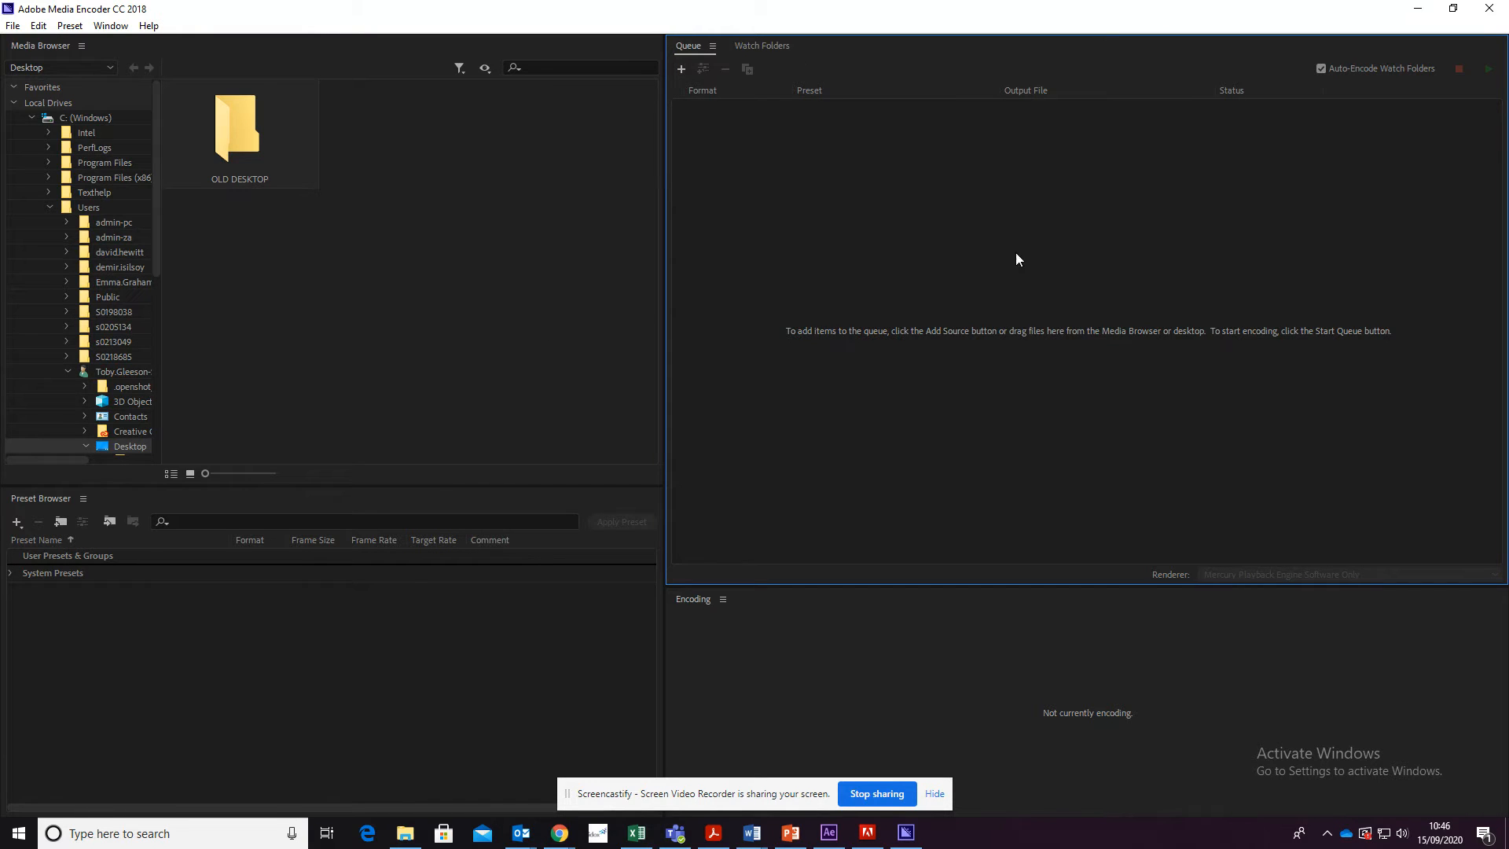
mouse_move(977, 305)
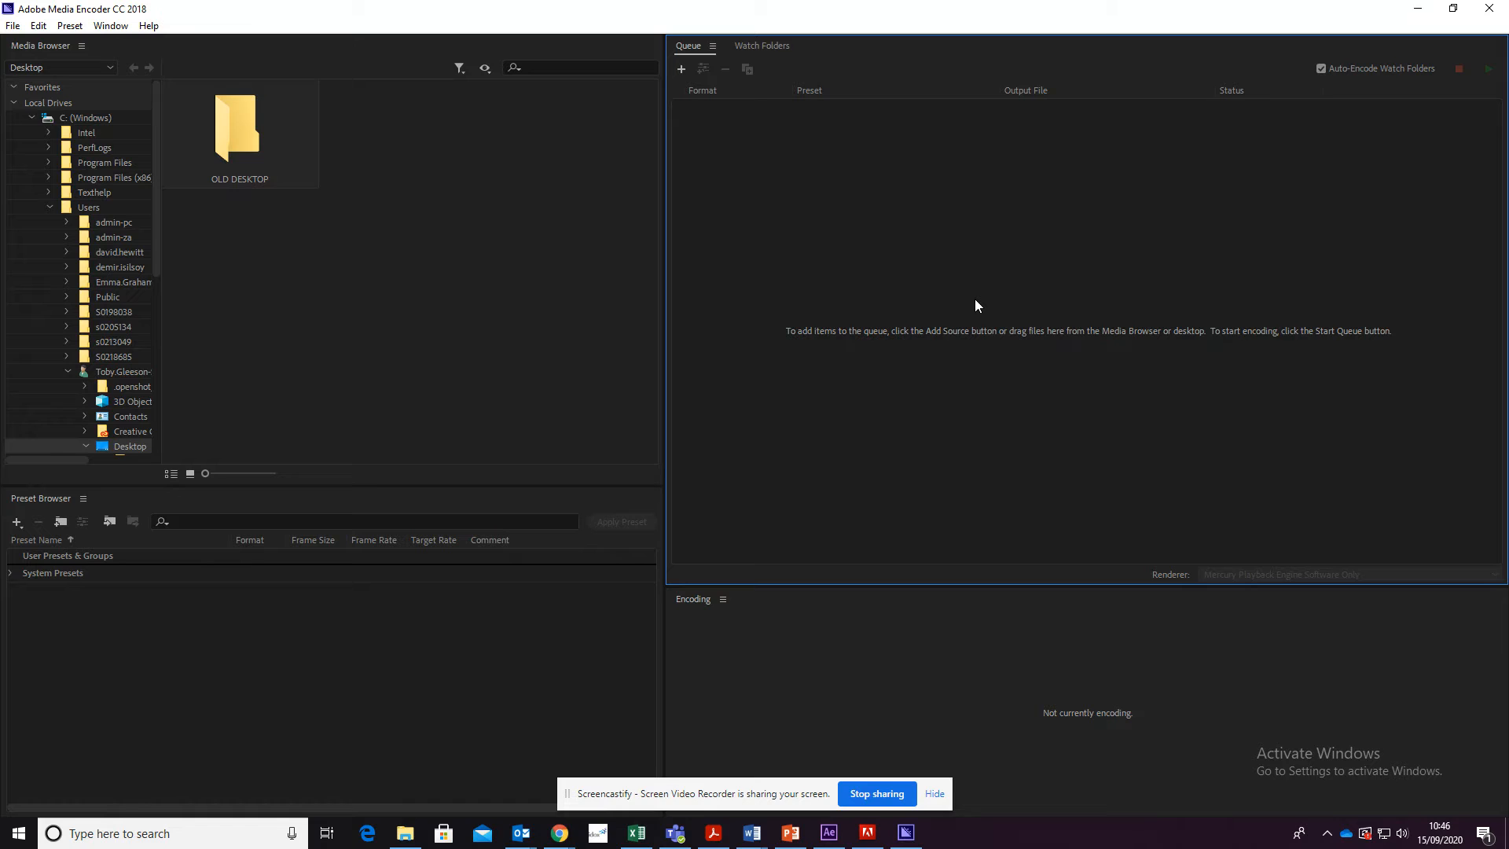
mouse_move(1040, 11)
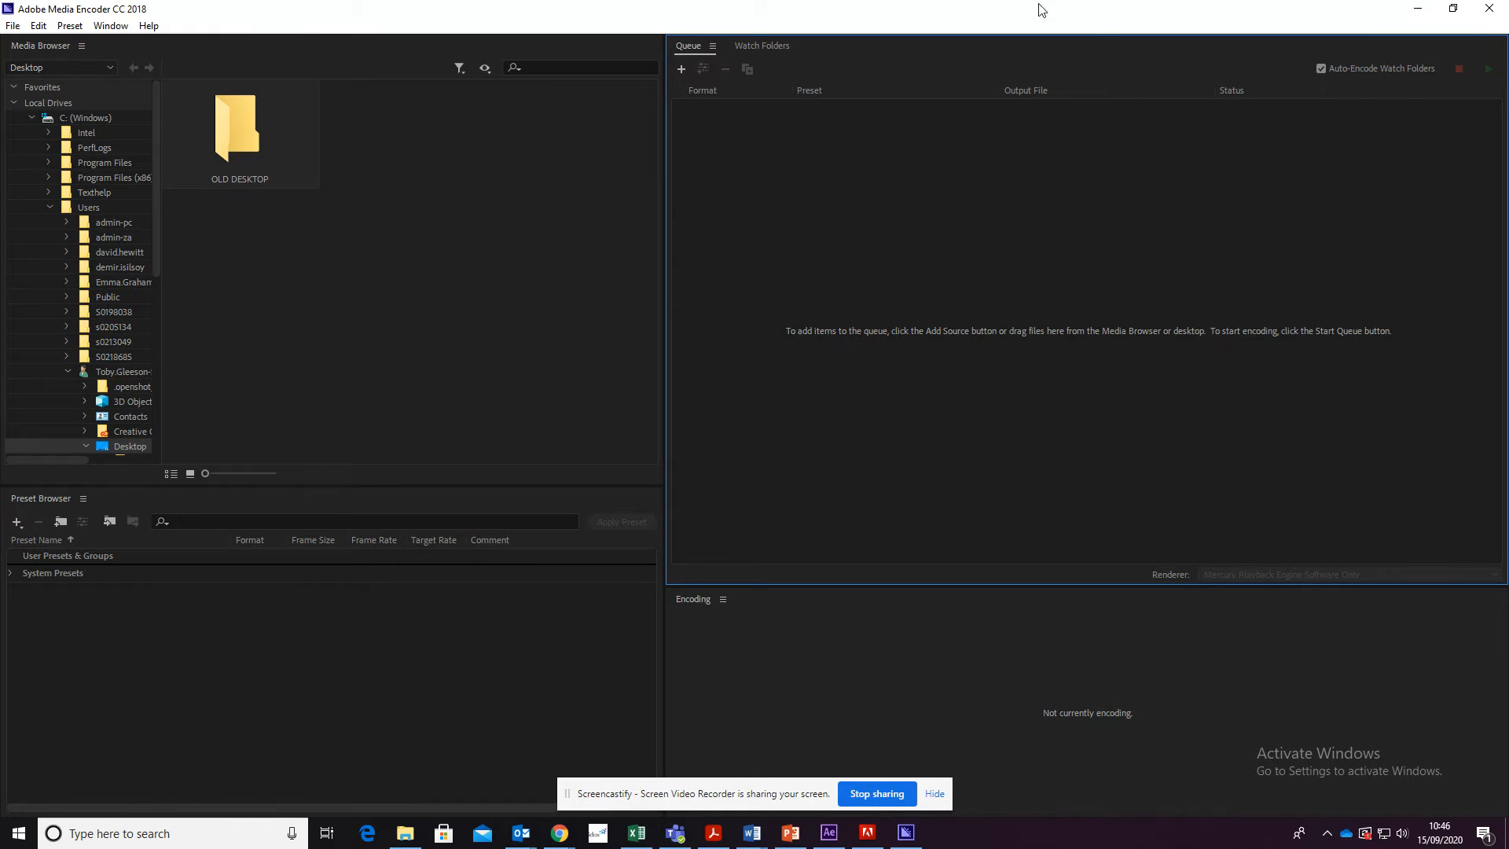
mouse_move(876, 265)
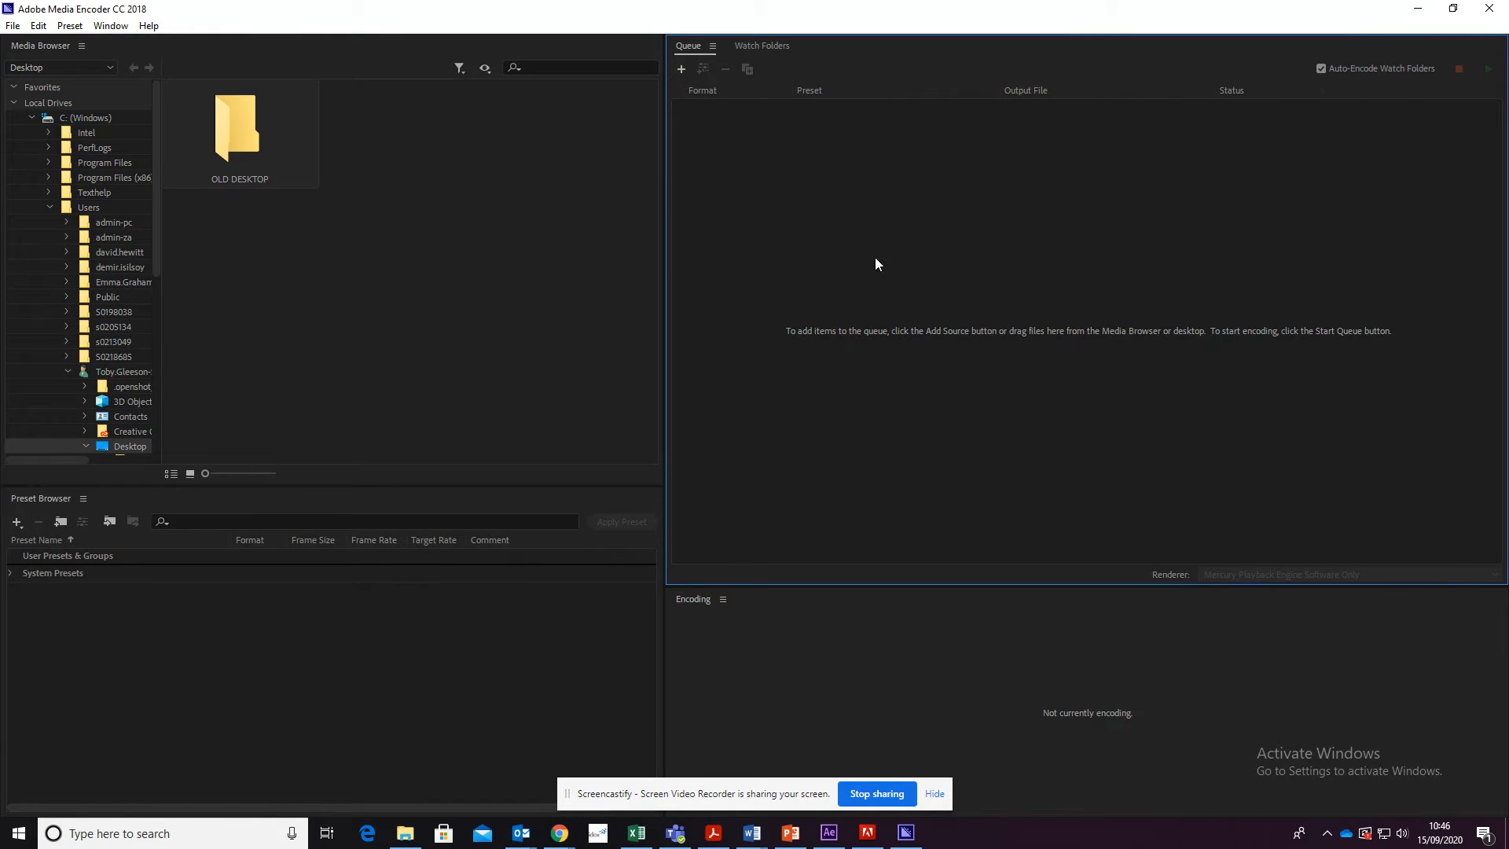
mouse_move(1055, 258)
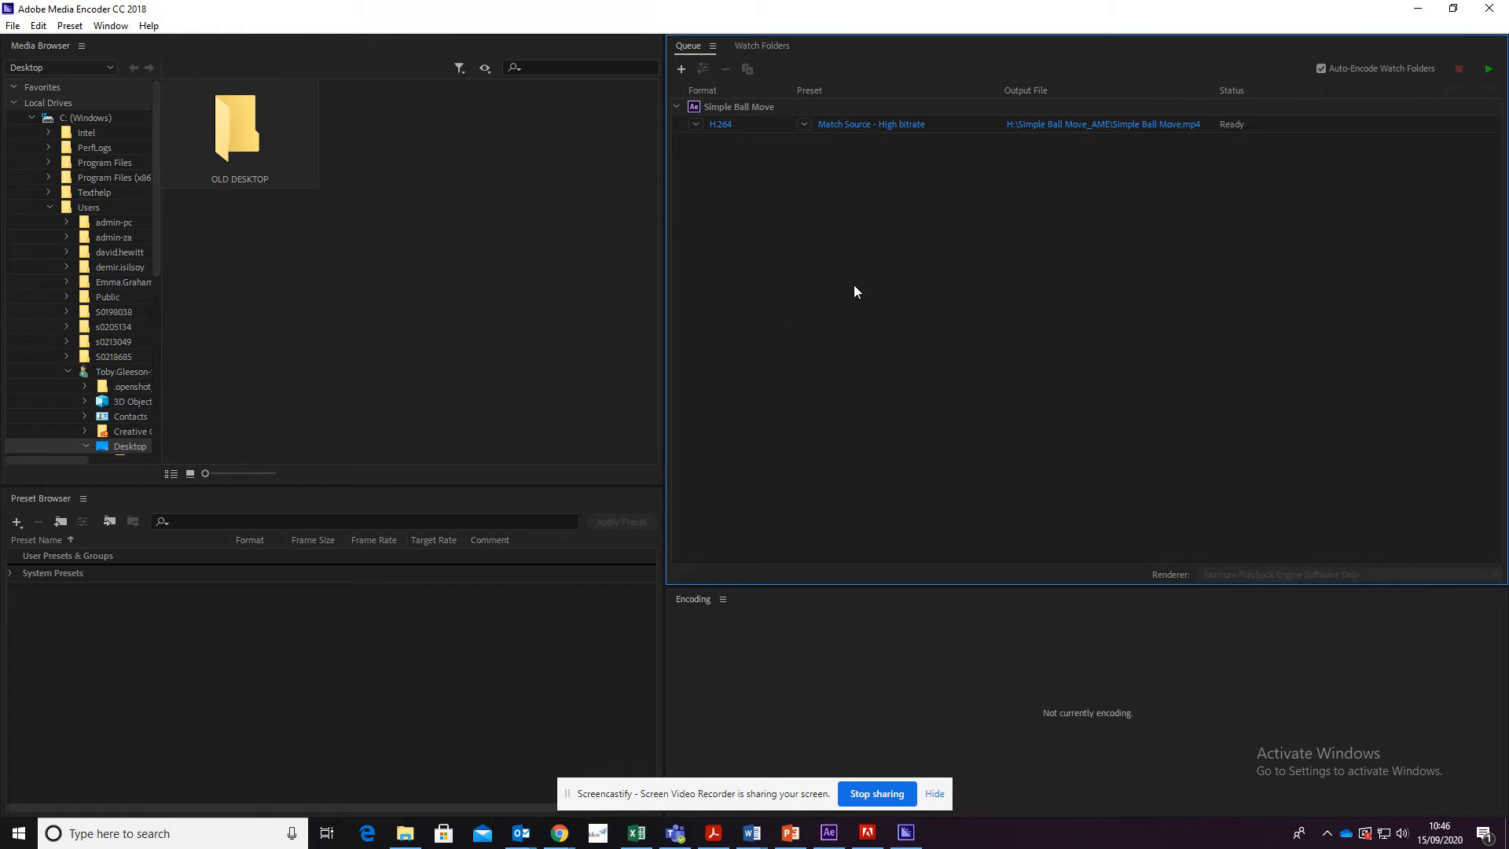
mouse_move(1056, 196)
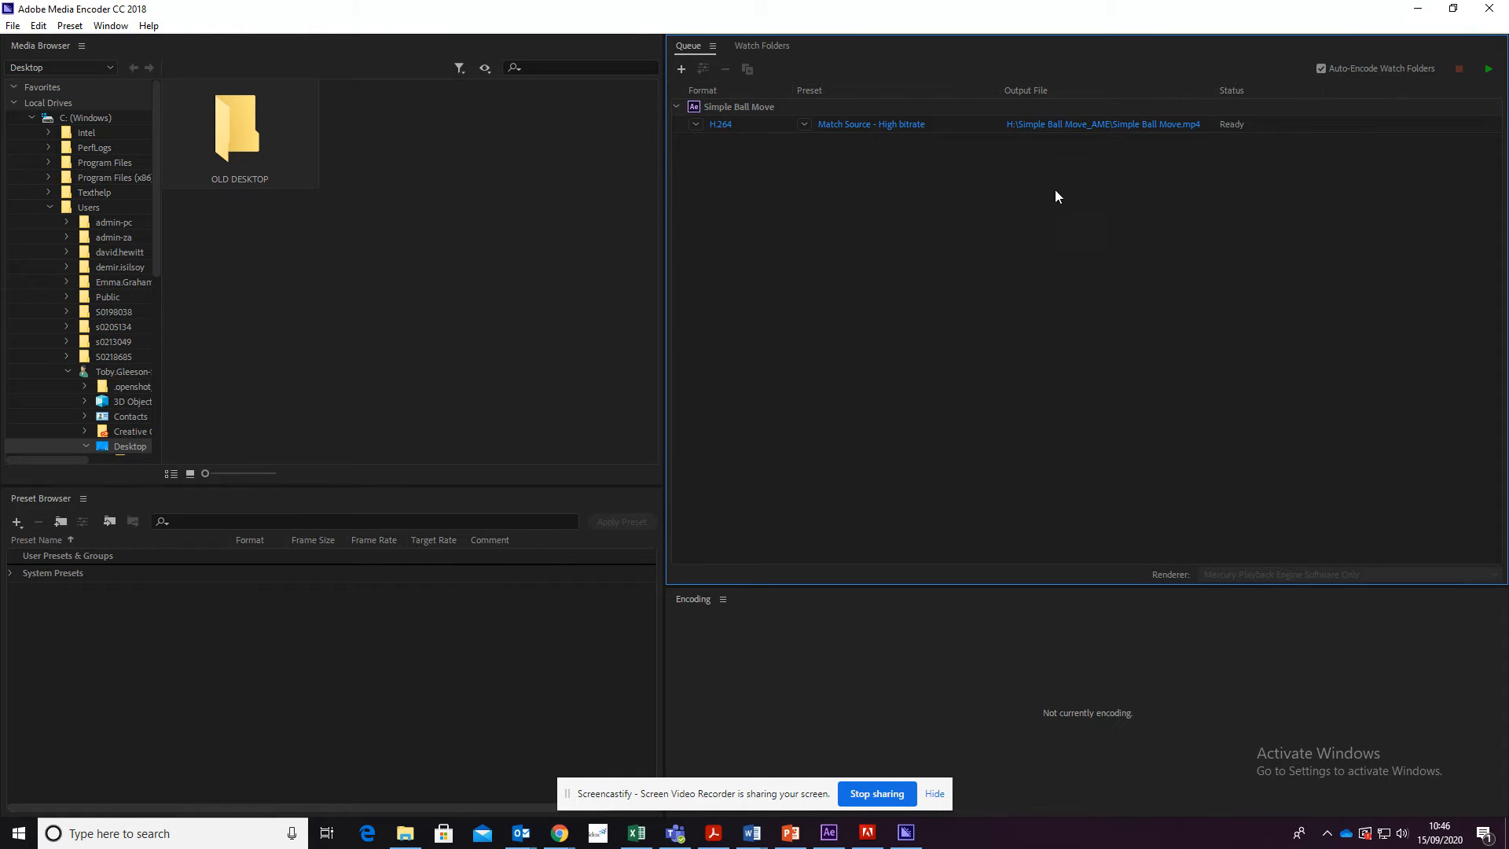
mouse_move(957, 299)
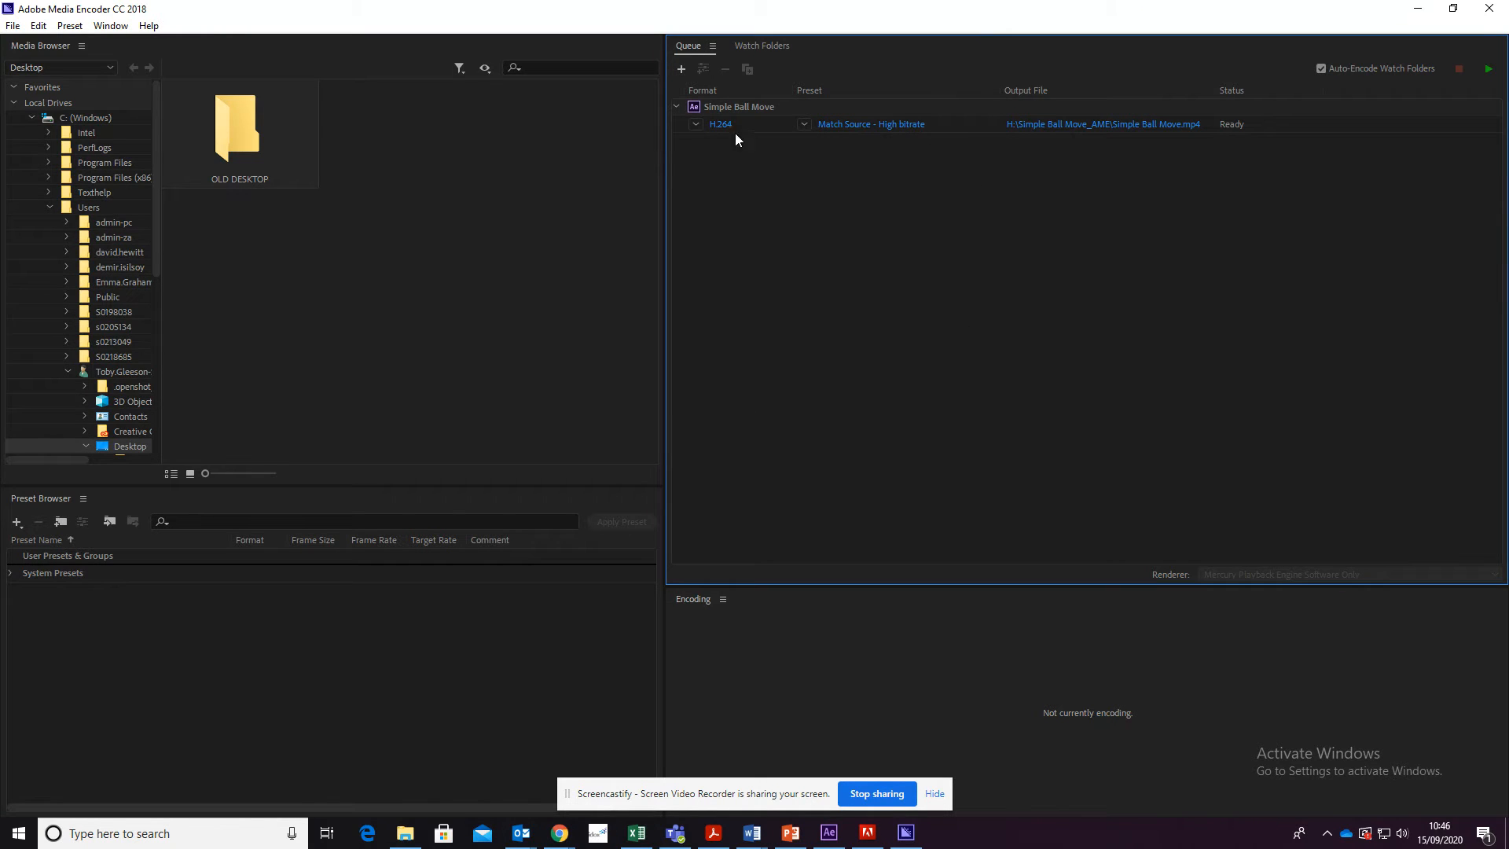
mouse_move(751, 135)
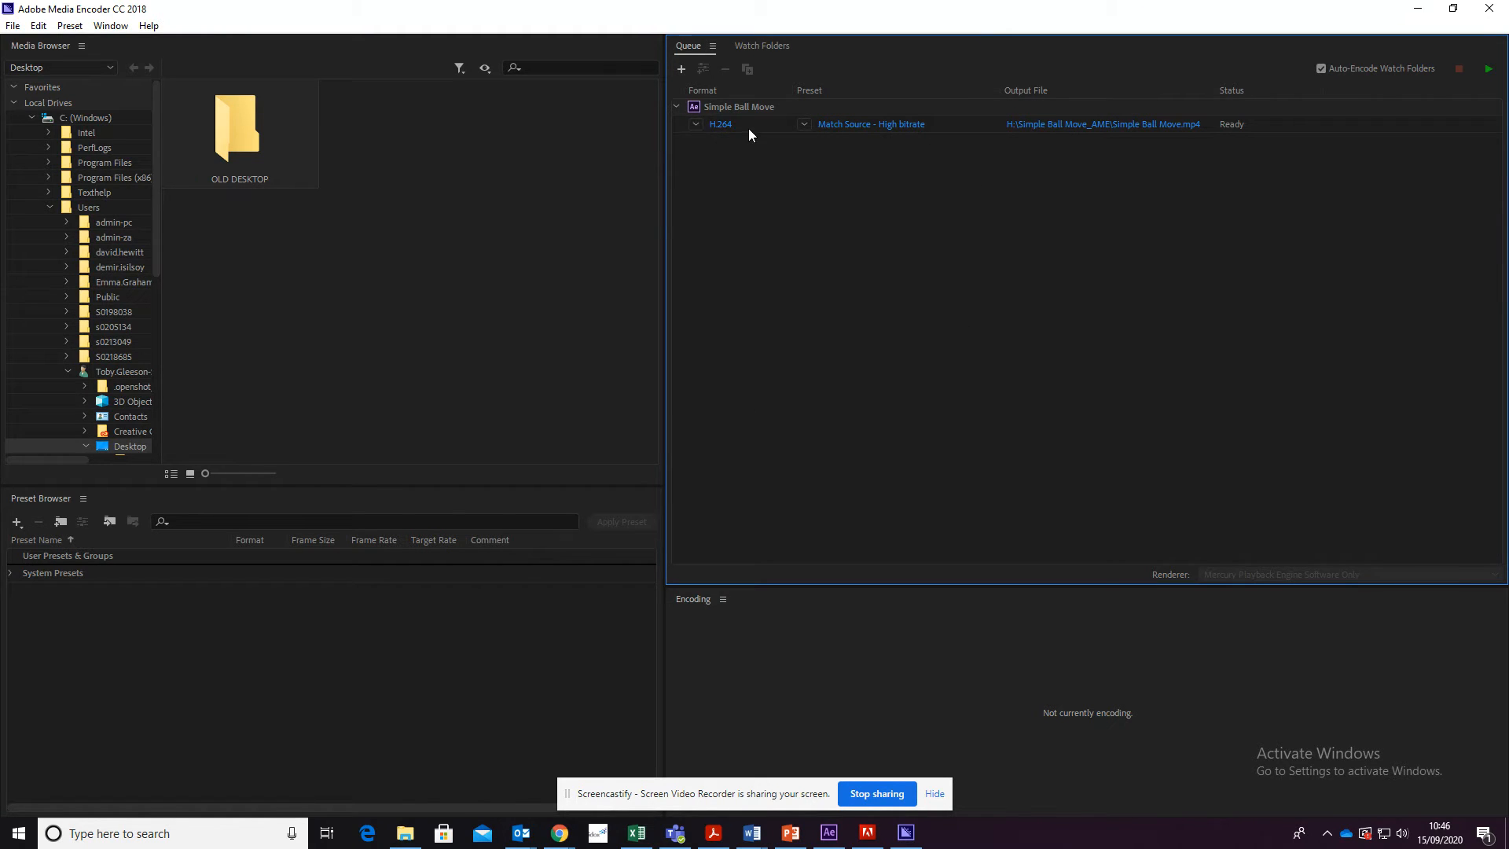
Choose H.264 as the output format for the queued Simple Ball Move item
click(871, 123)
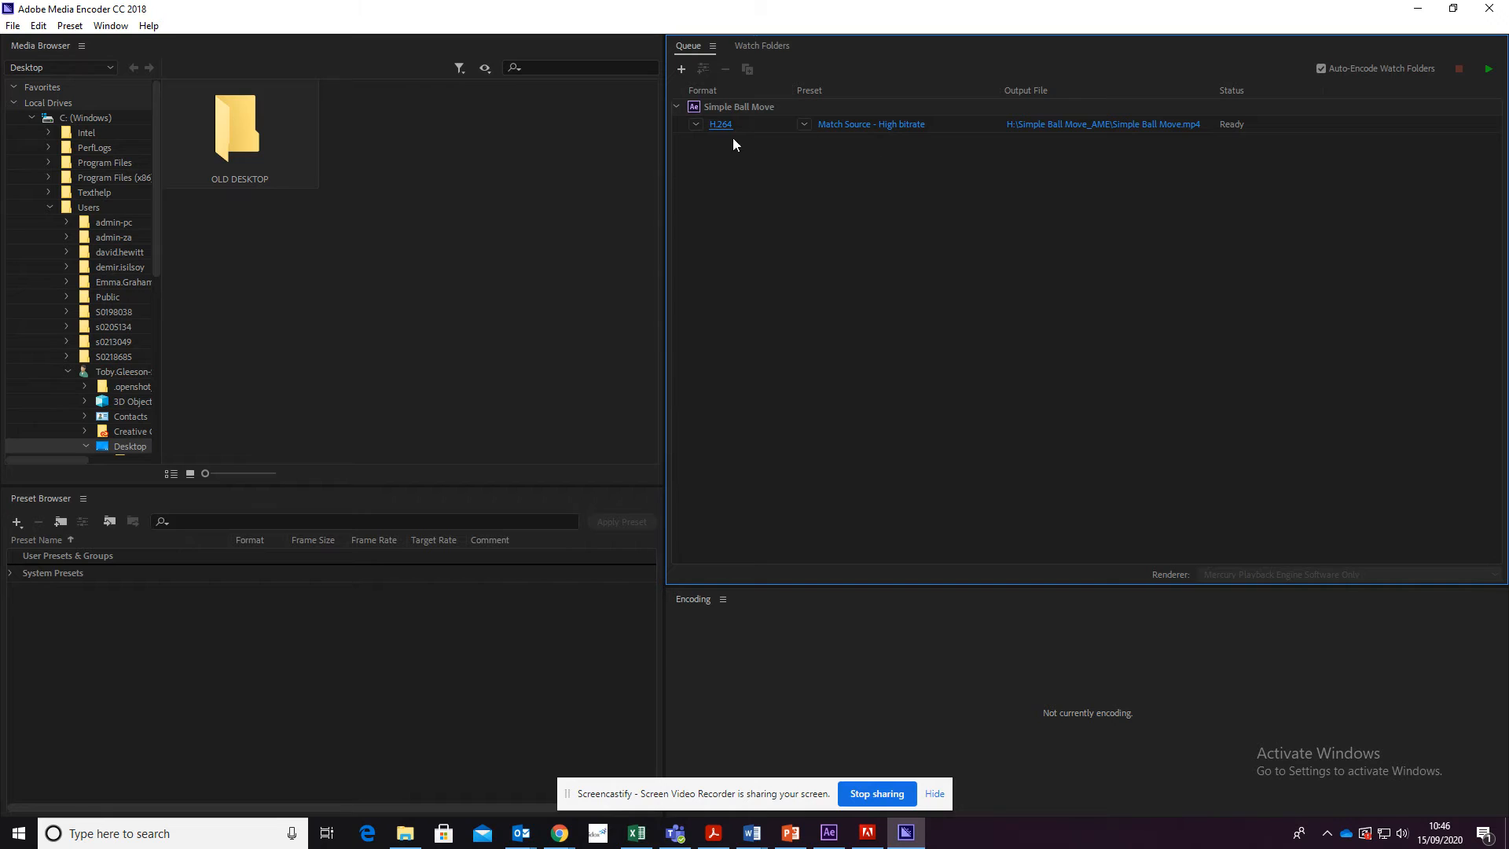
click(720, 124)
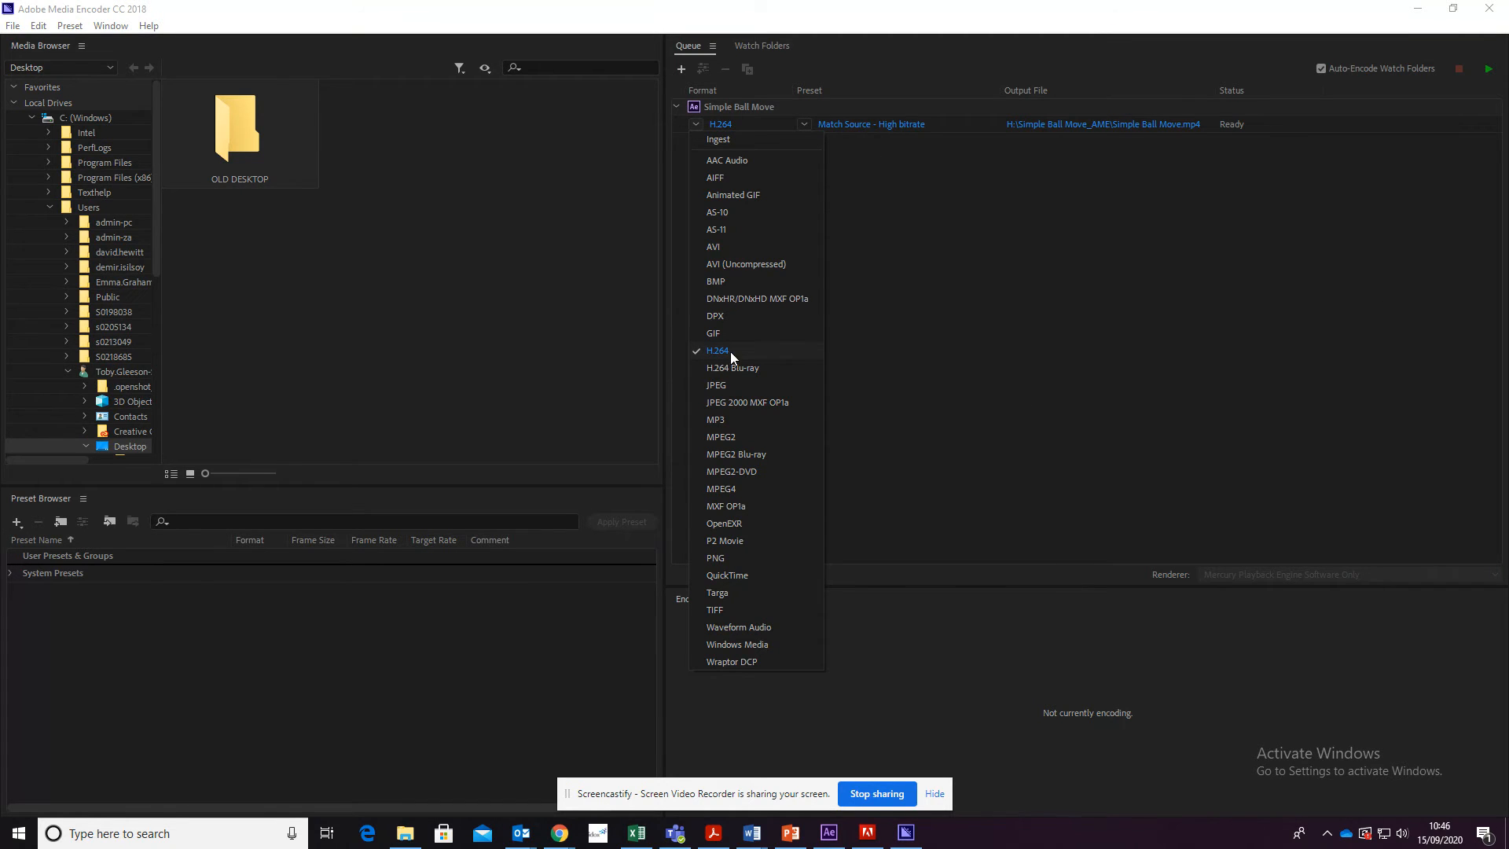
click(717, 350)
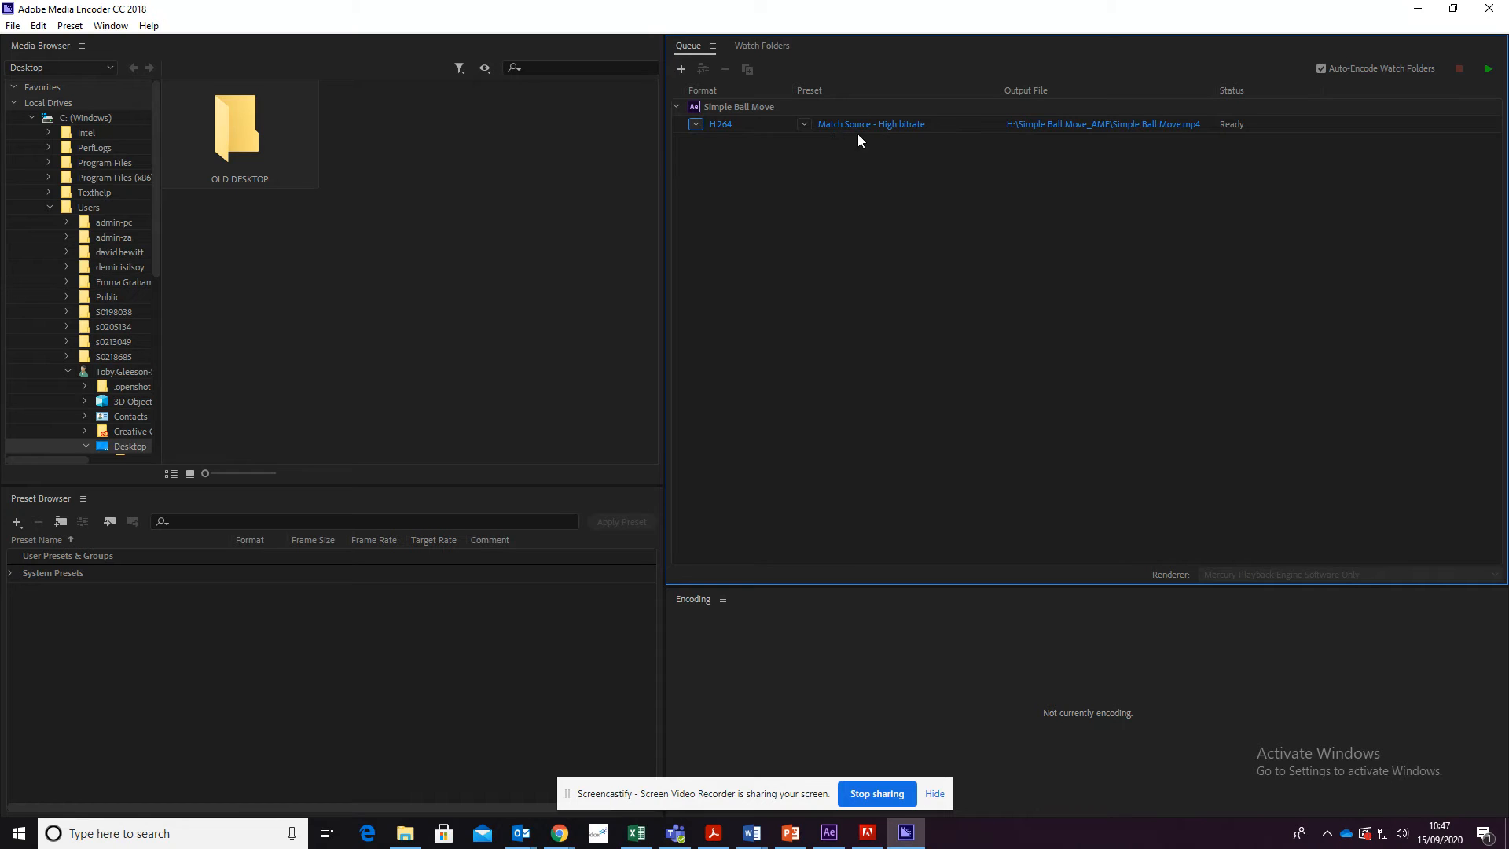
mouse_move(871, 124)
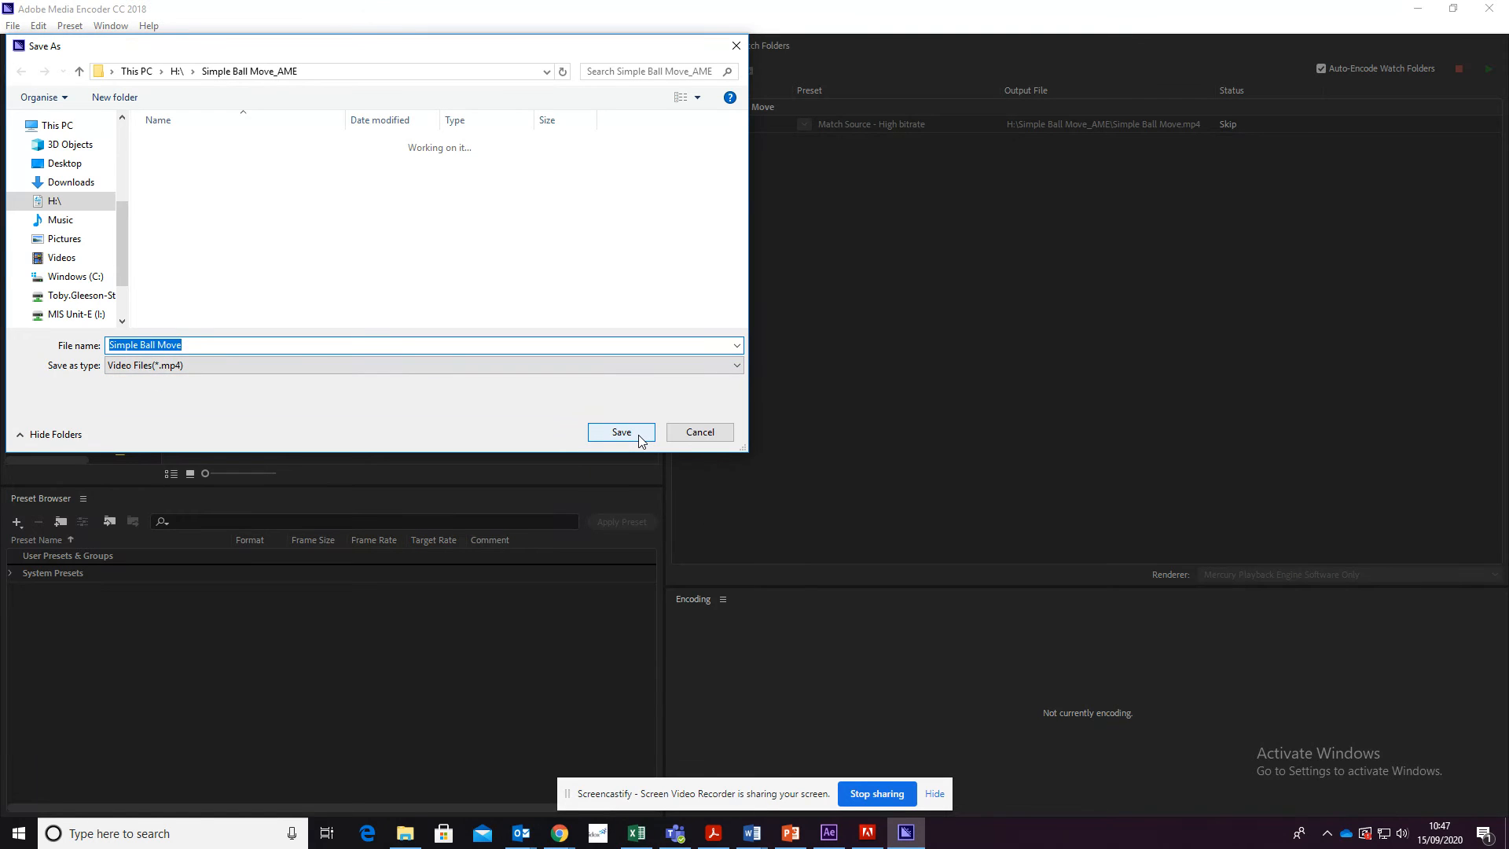
Save the output as Simple Ball Move.mp4 in the Simple Ball Move_AME folder
click(621, 431)
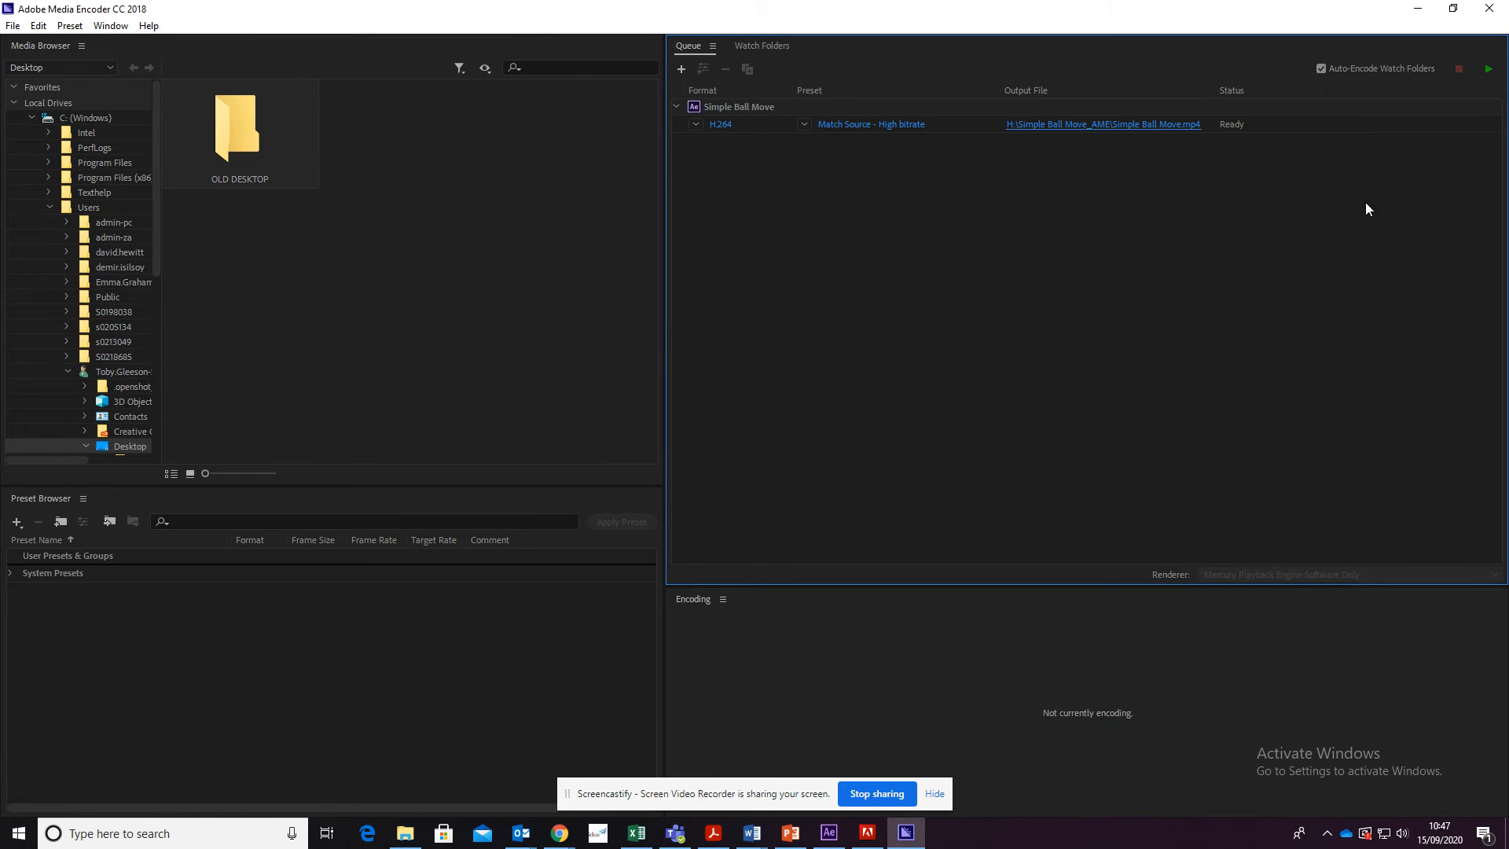
mouse_move(1498, 98)
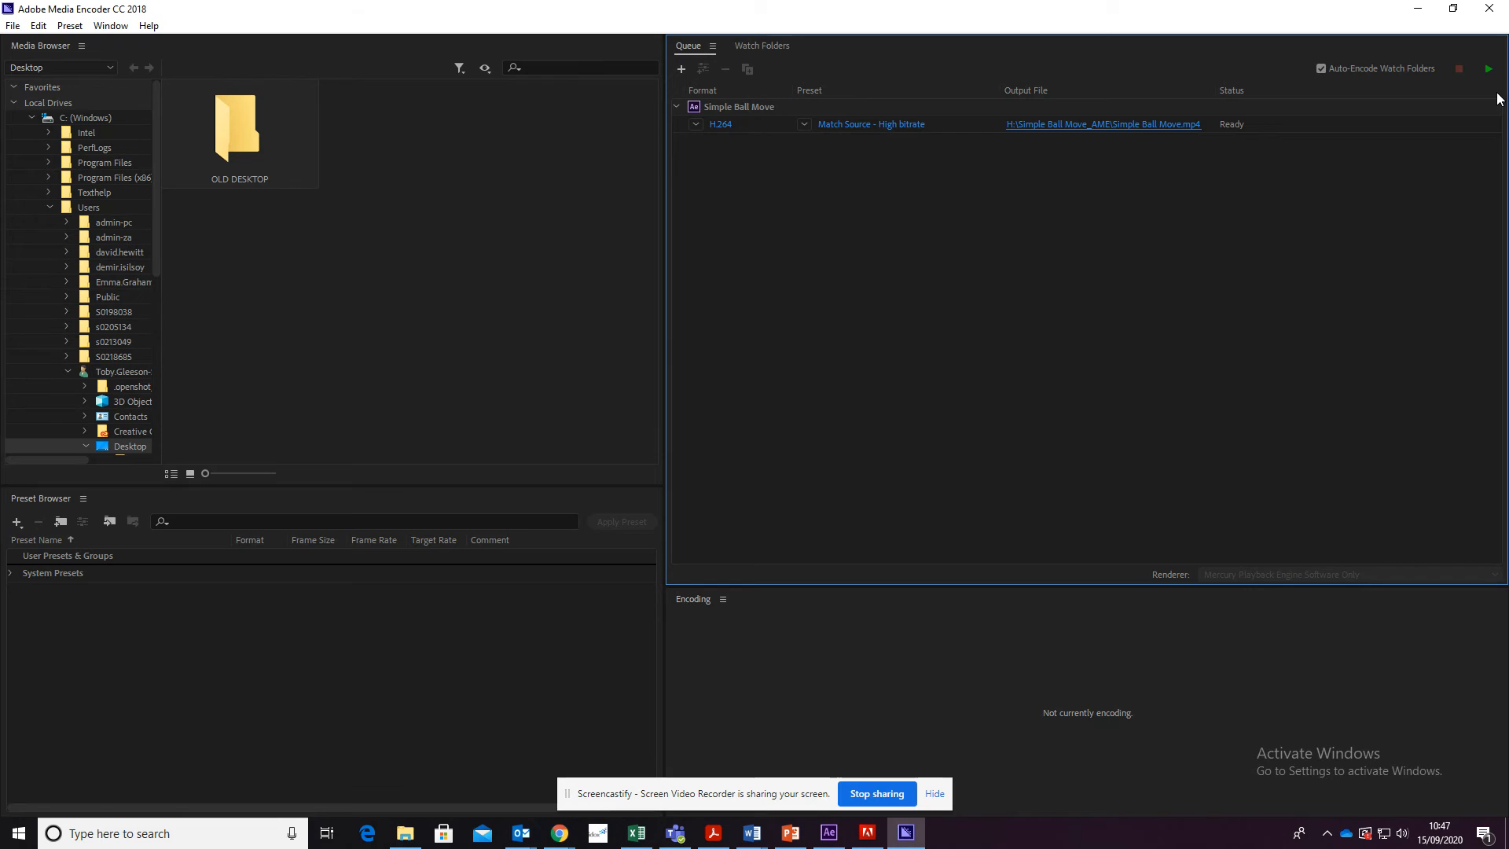
mouse_move(1487, 68)
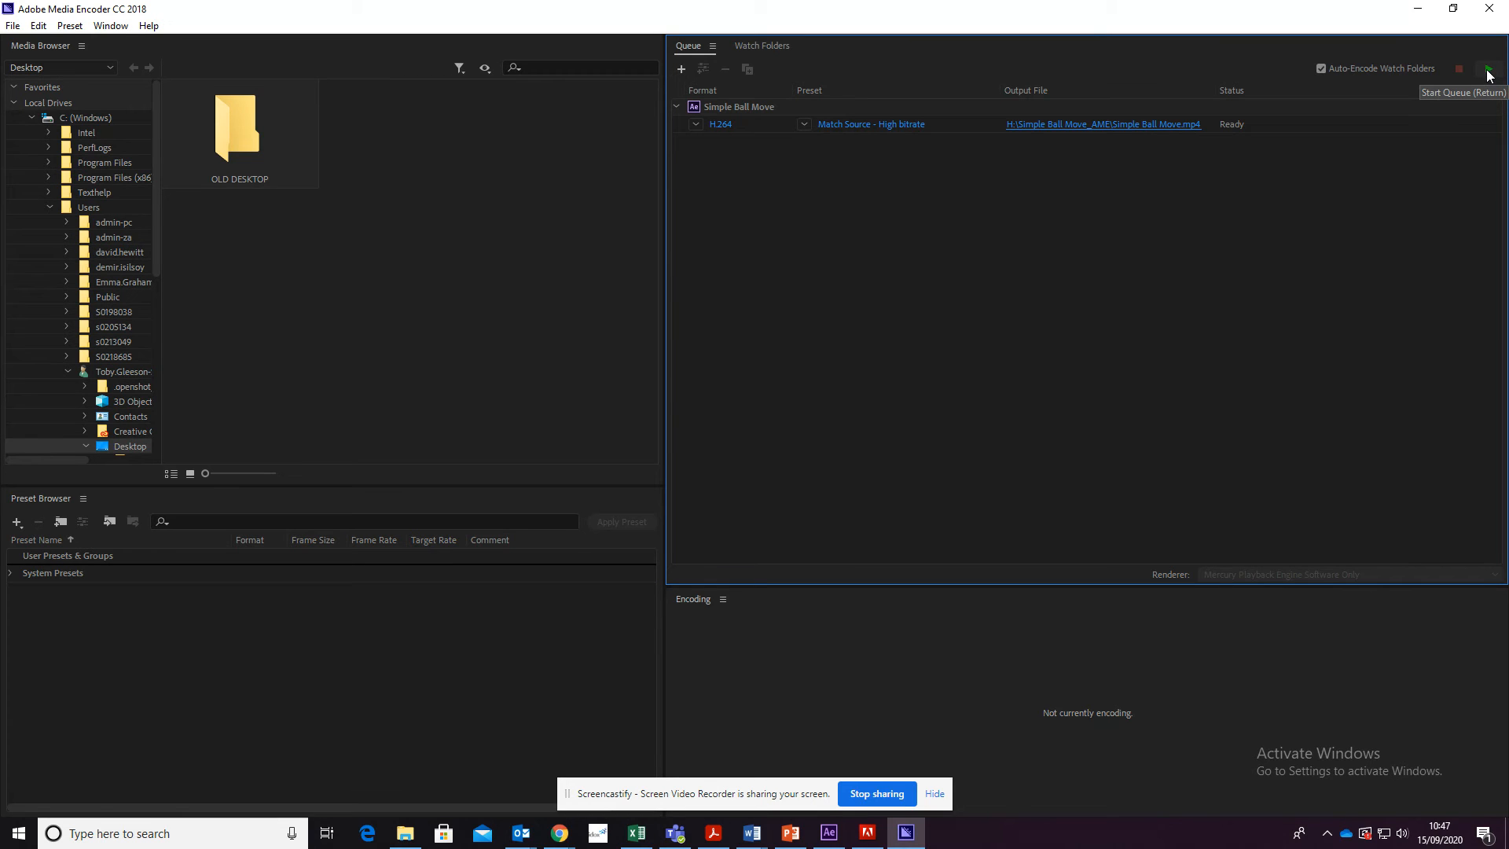
Start the queue and encode Simple Ball Move until it shows Done
click(1487, 69)
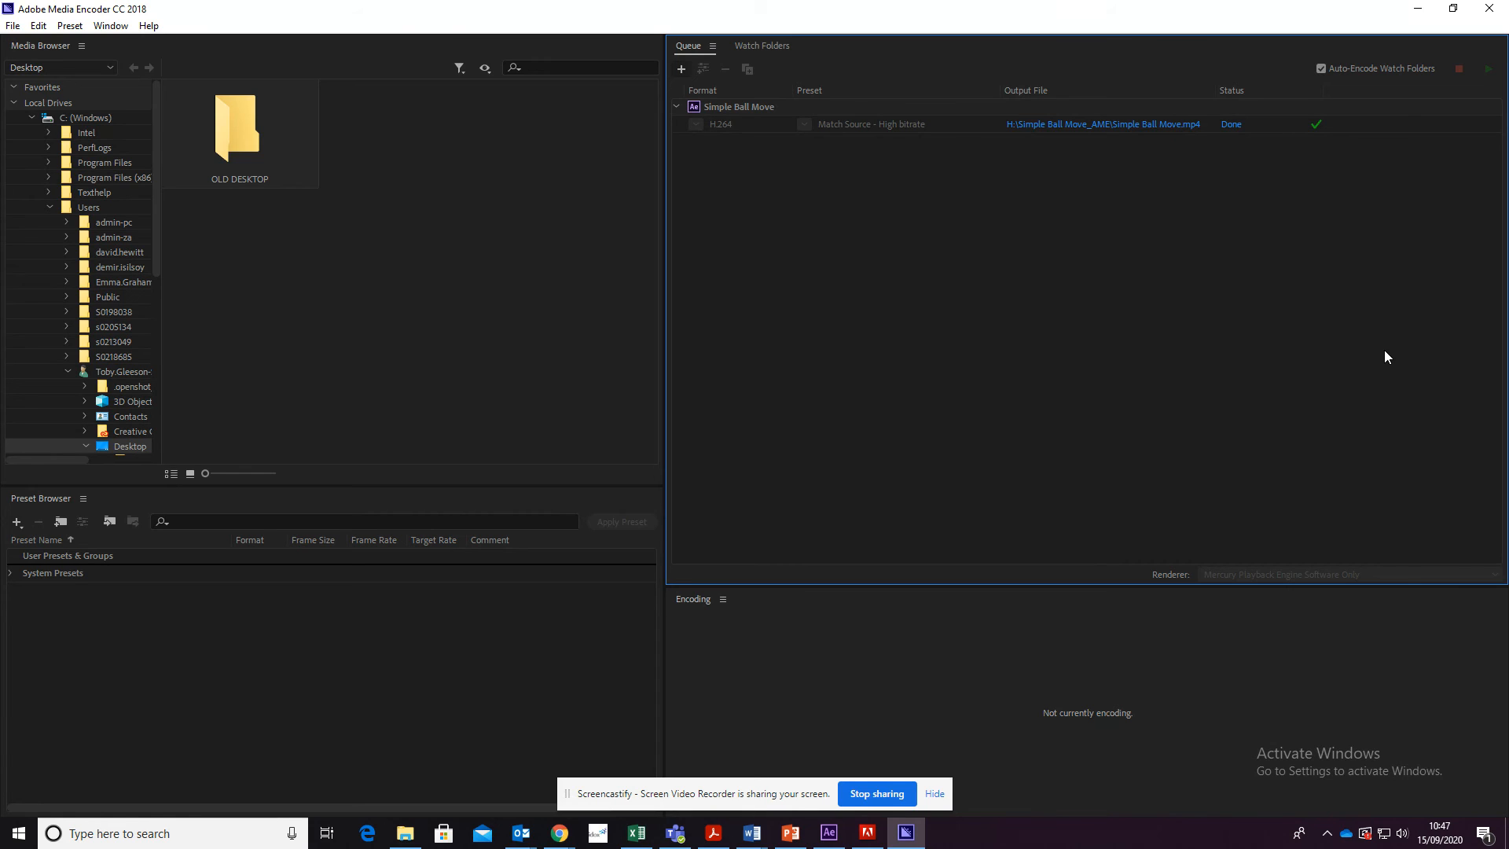
mouse_move(1458, 480)
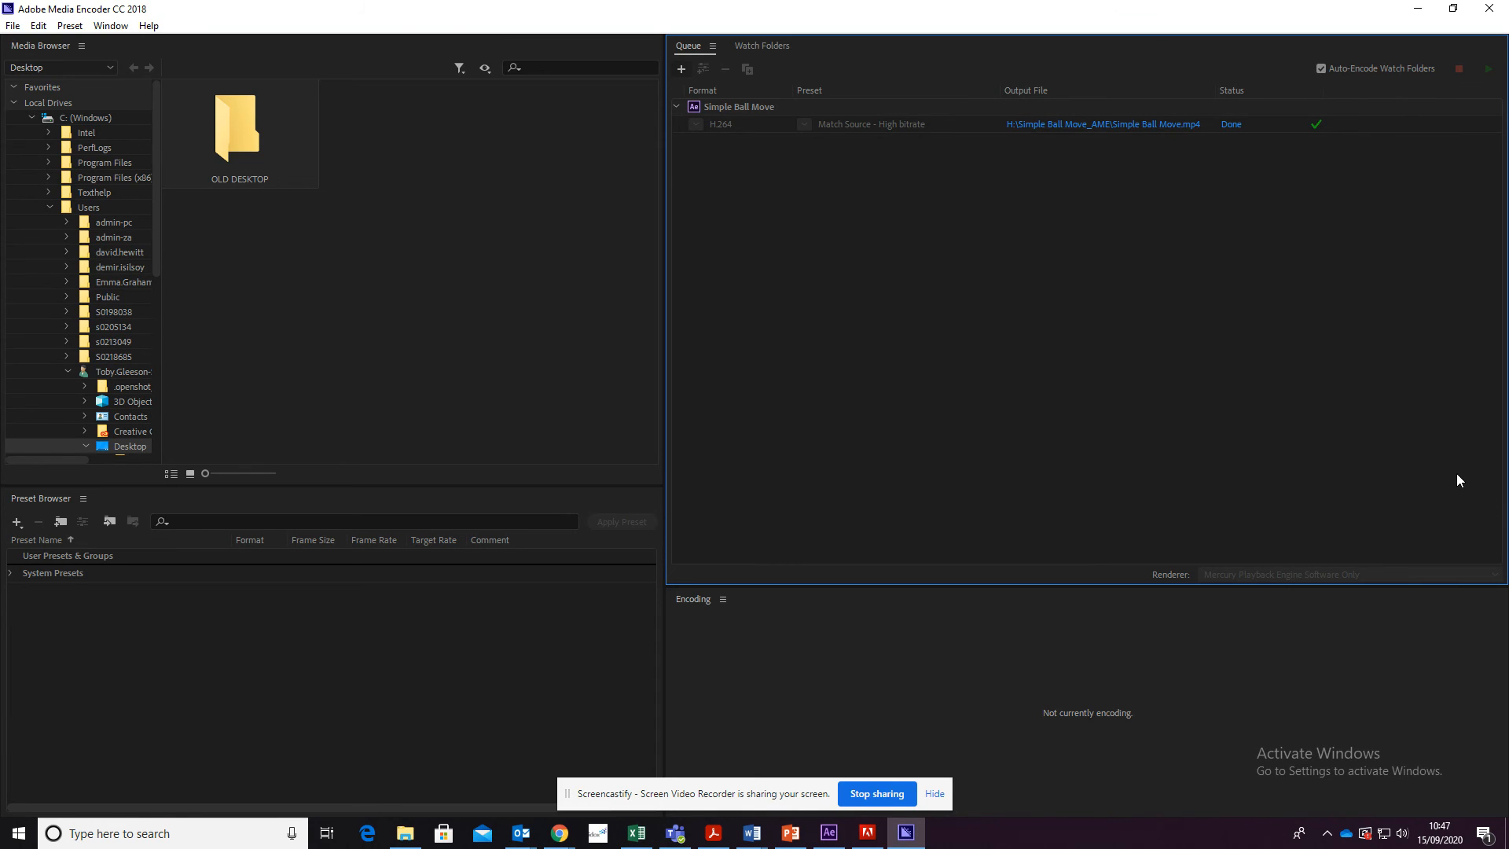
mouse_move(1080, 482)
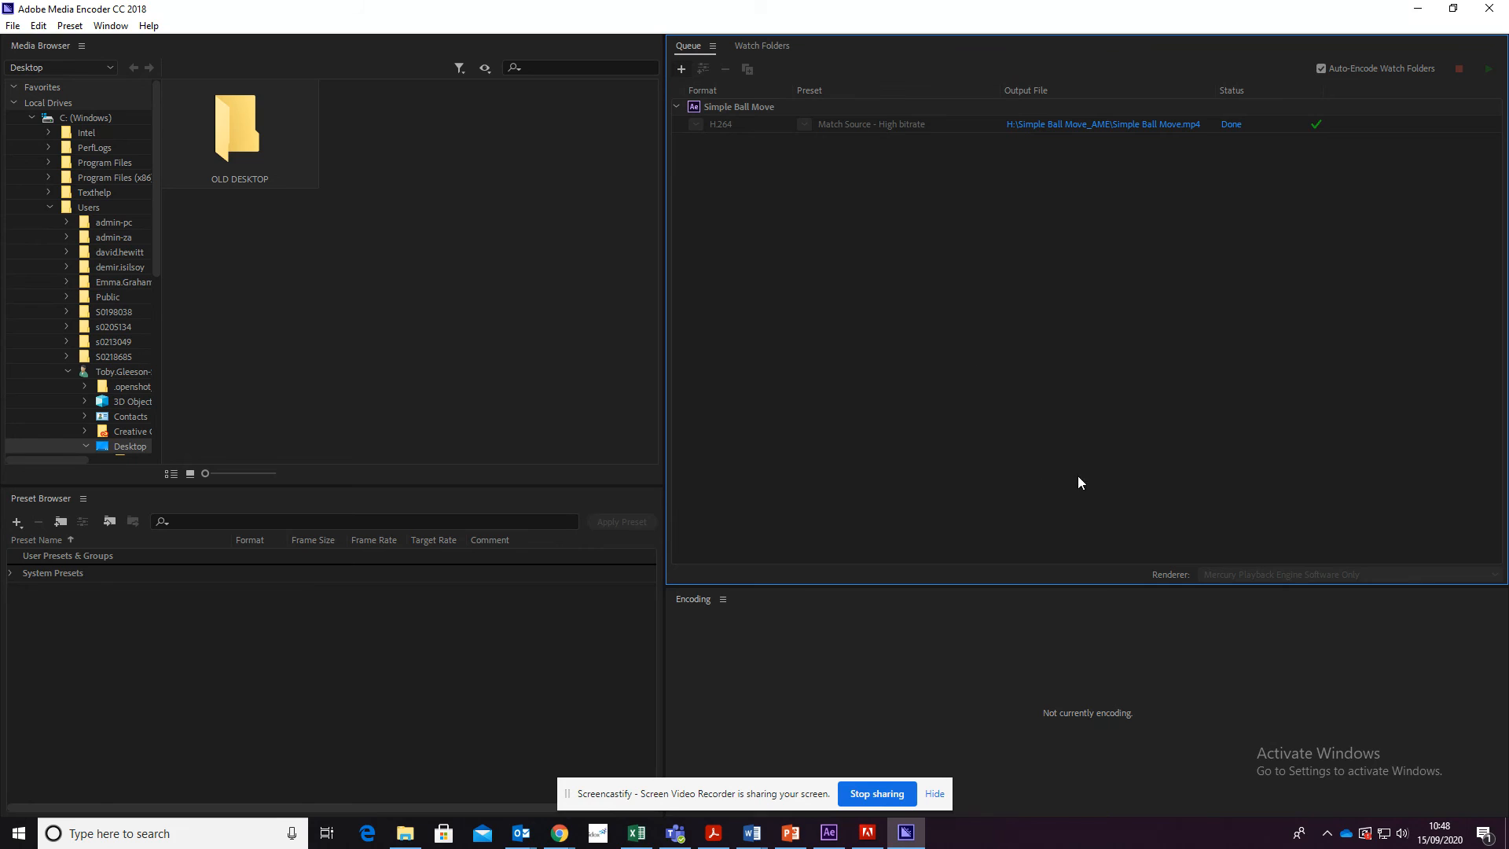
mouse_move(1064, 411)
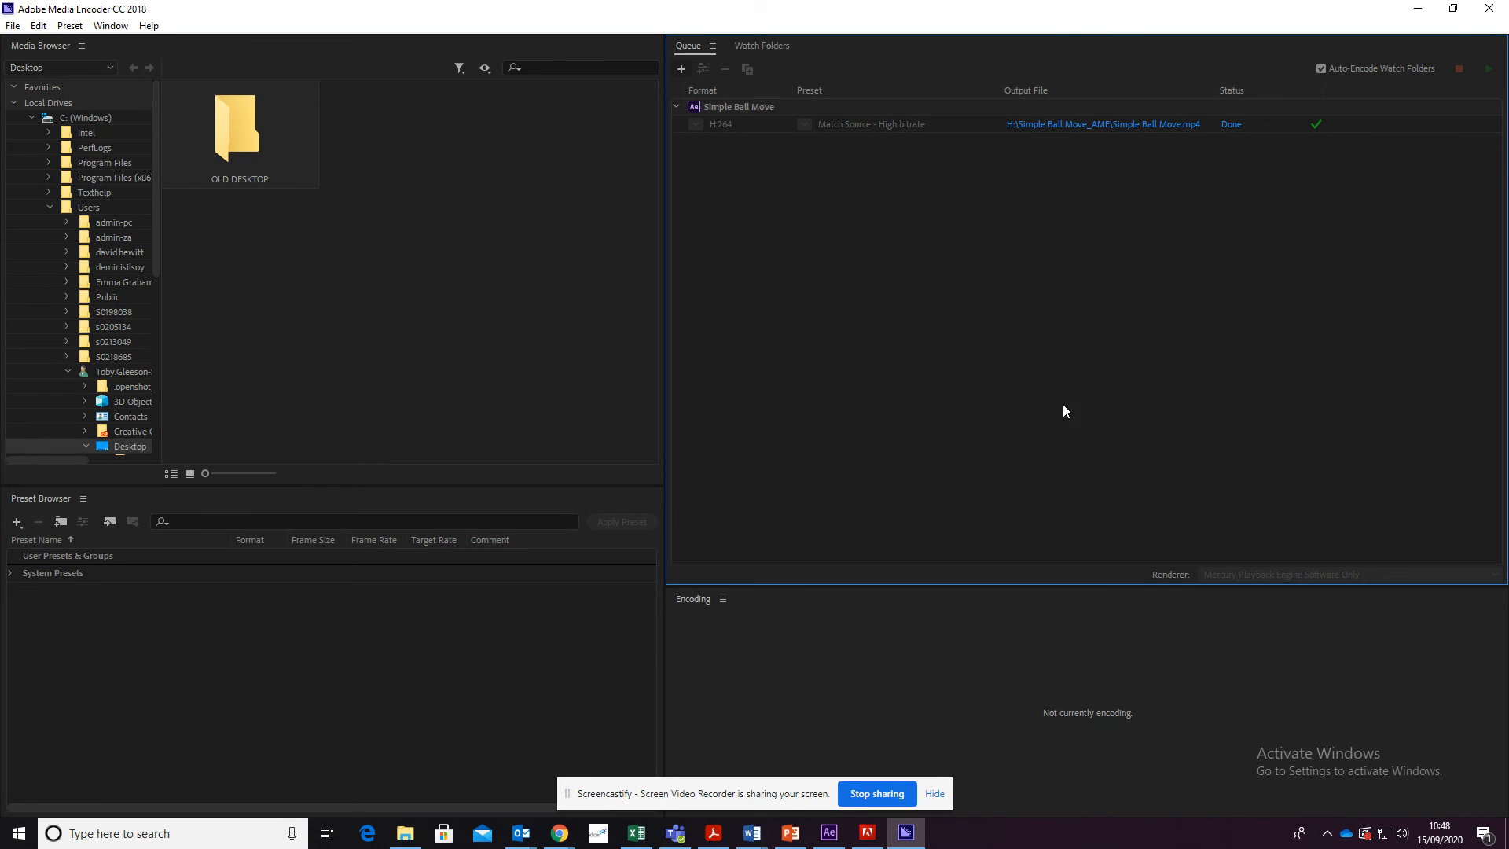
mouse_move(1024, 424)
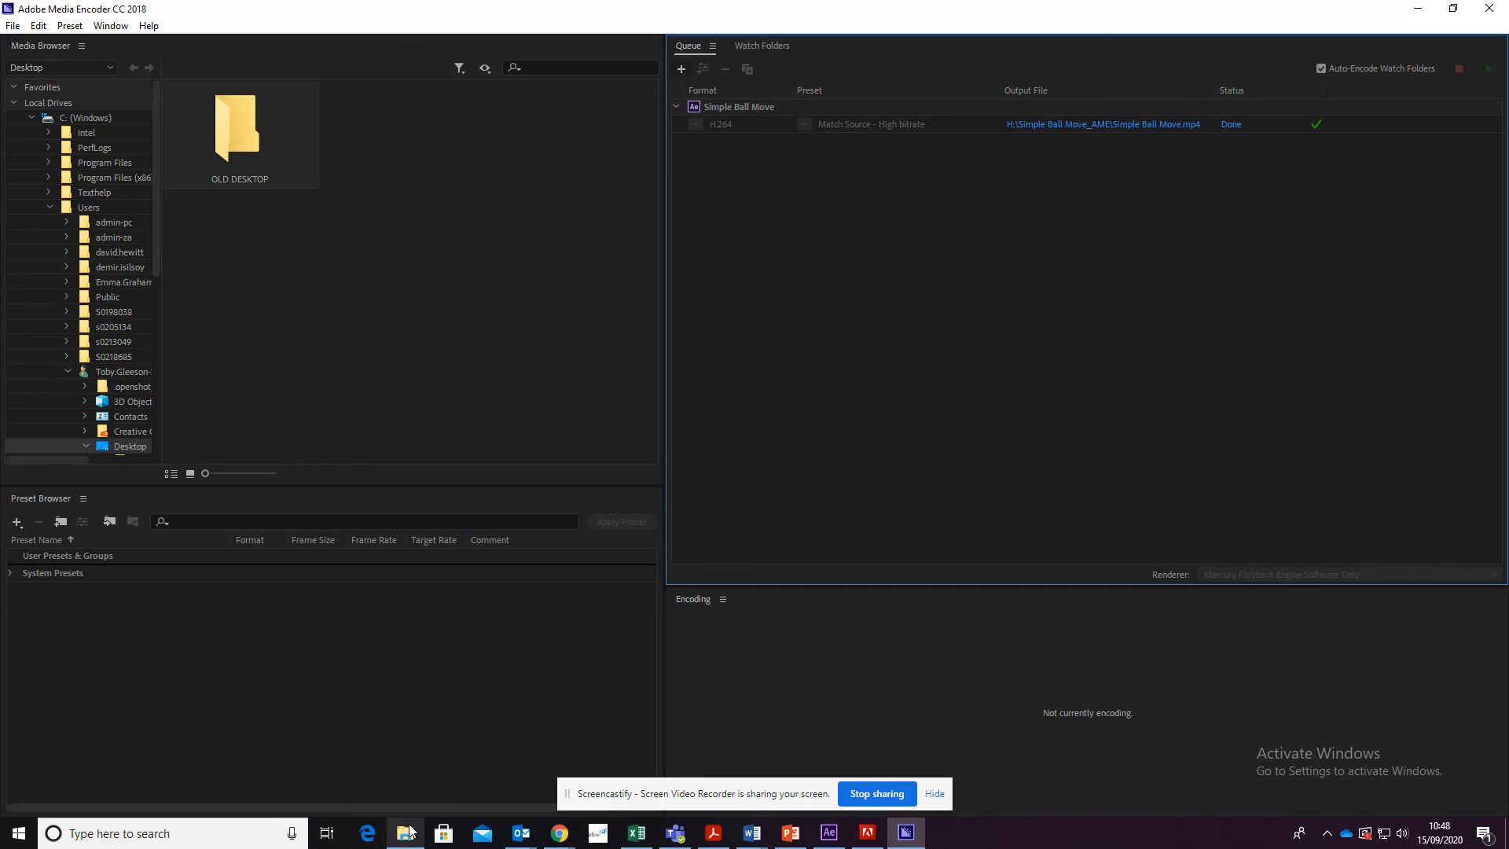
Open Simple Ball Move.mp4 from the Simple Ball Move_AME folder in File Explorer to play it in VLC
click(404, 833)
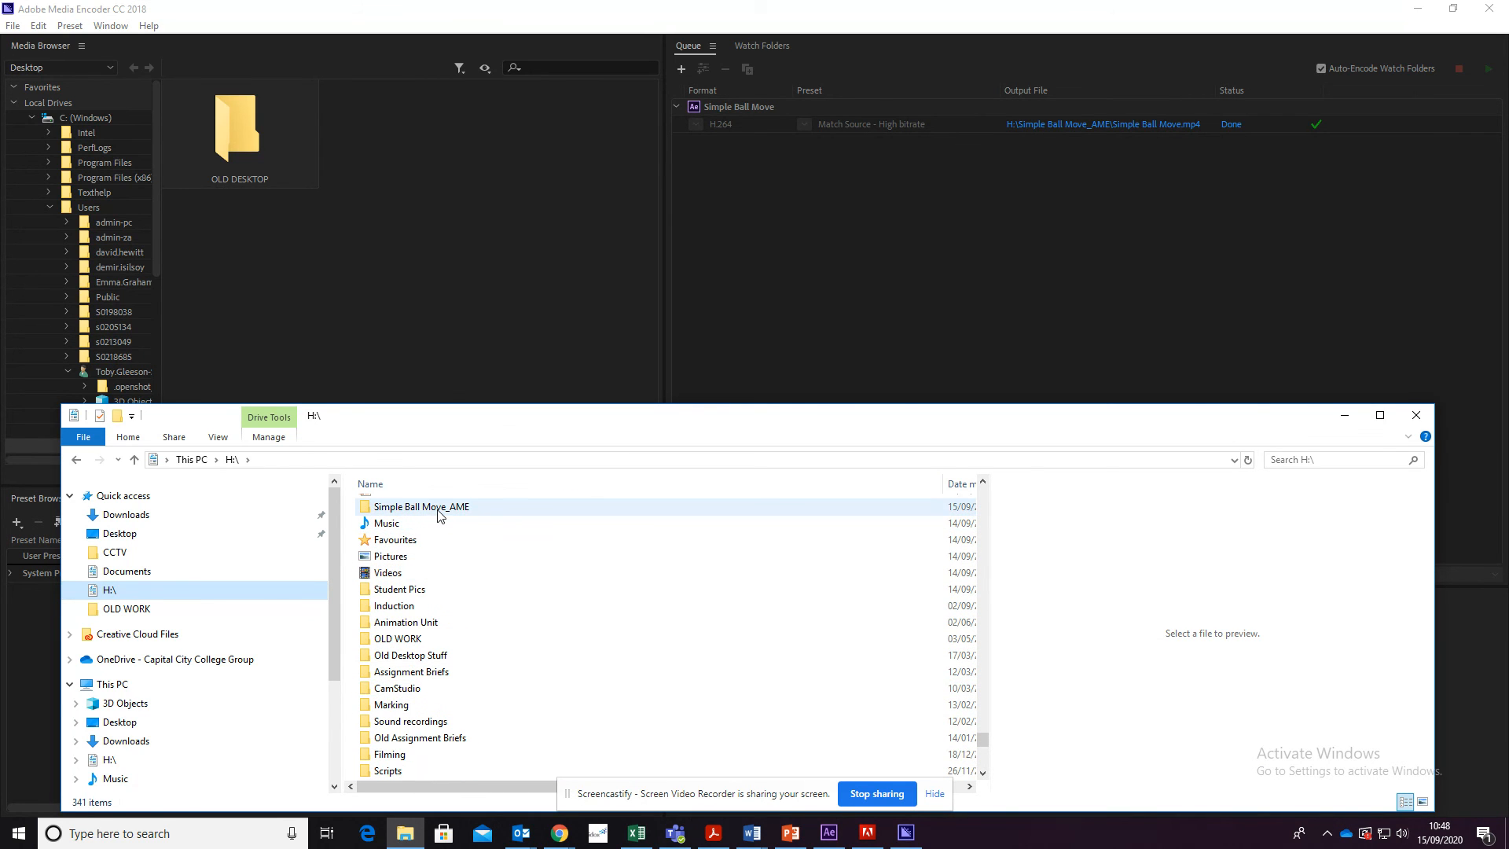
double_click(421, 506)
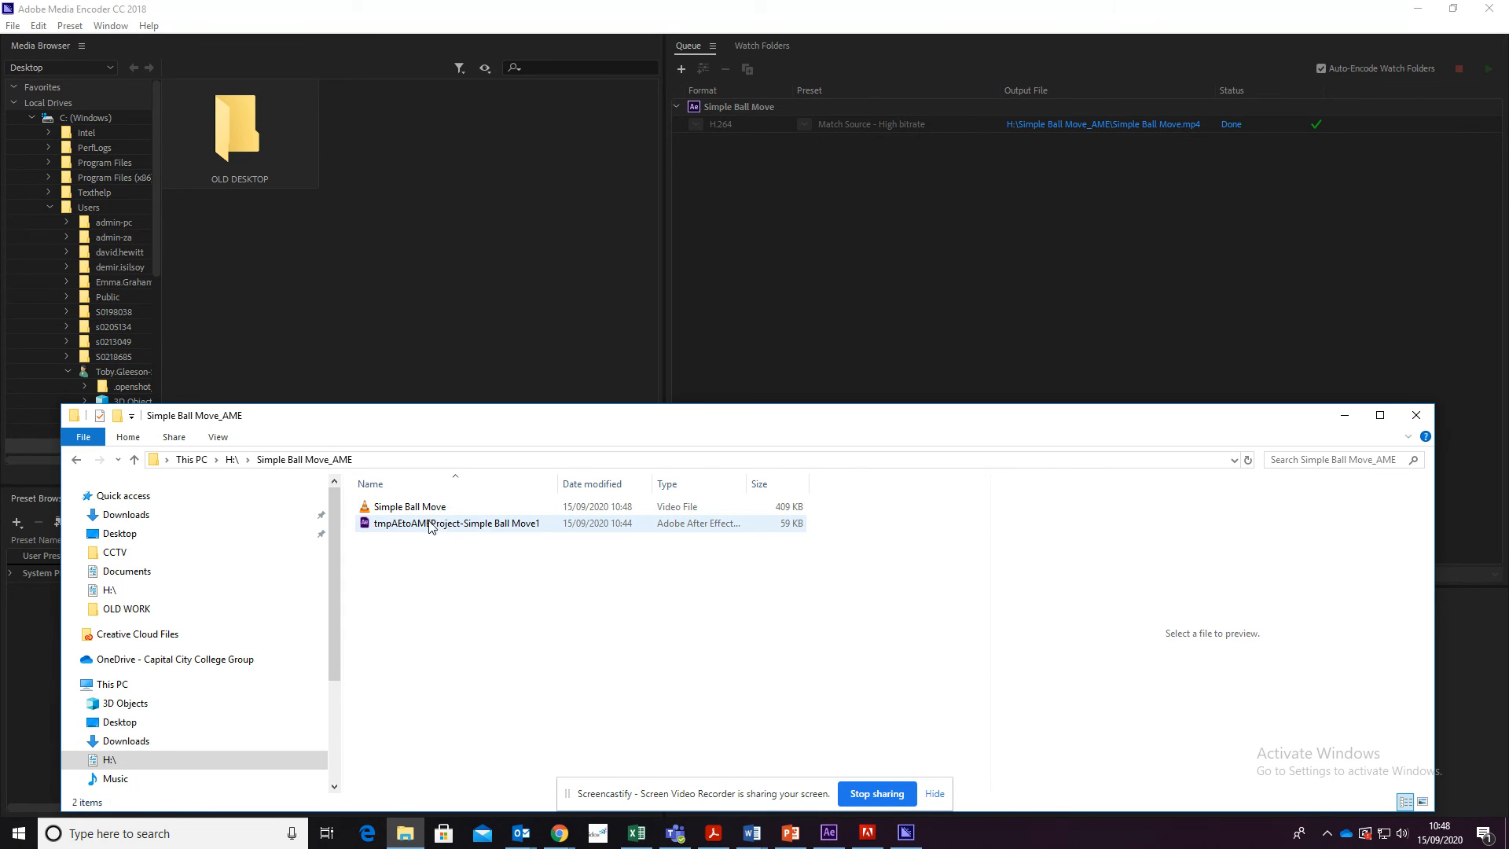
click(407, 506)
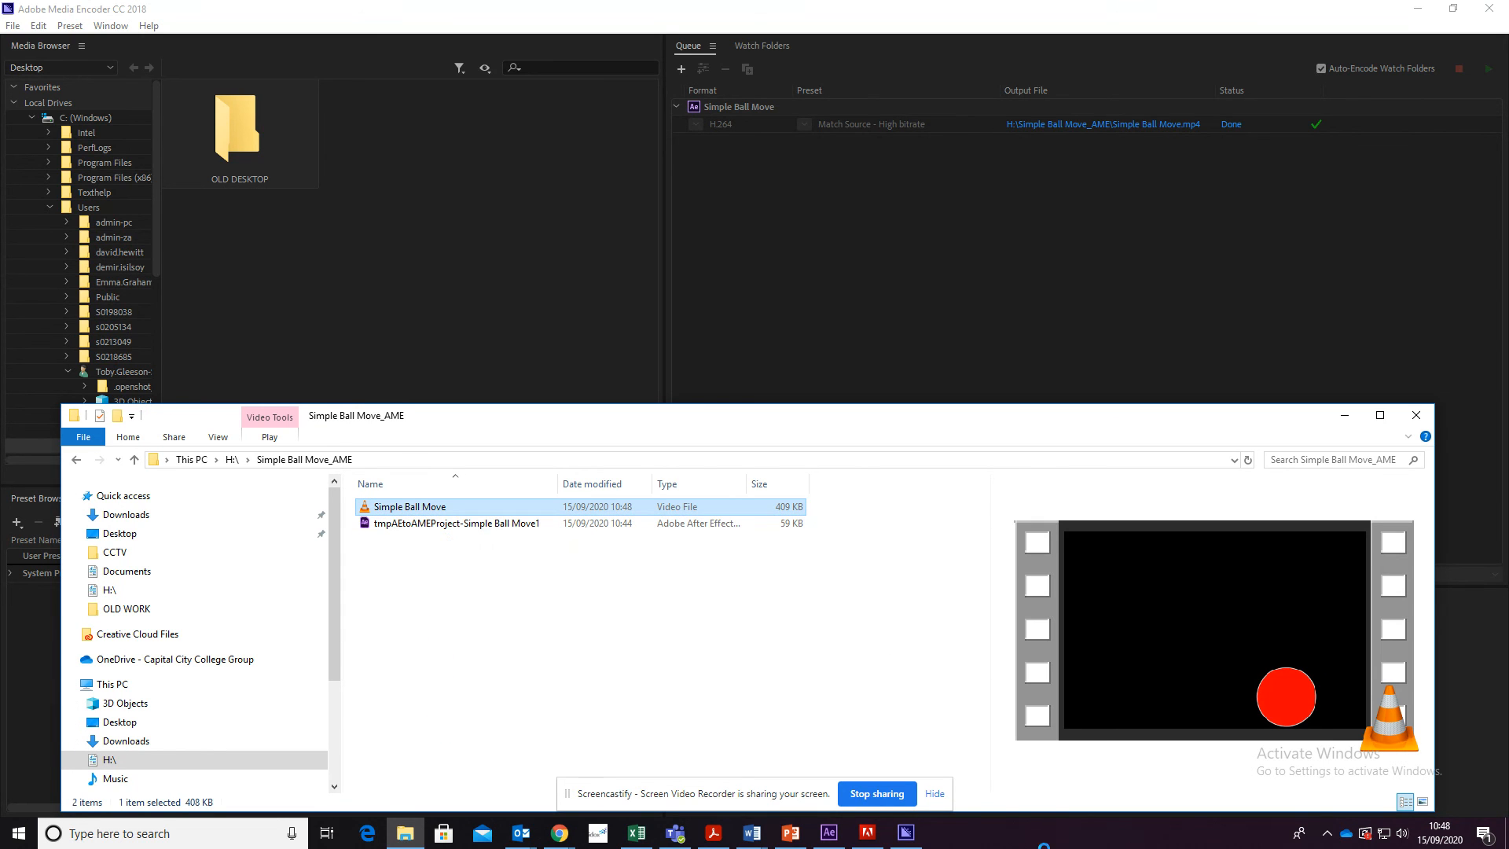
double_click(409, 506)
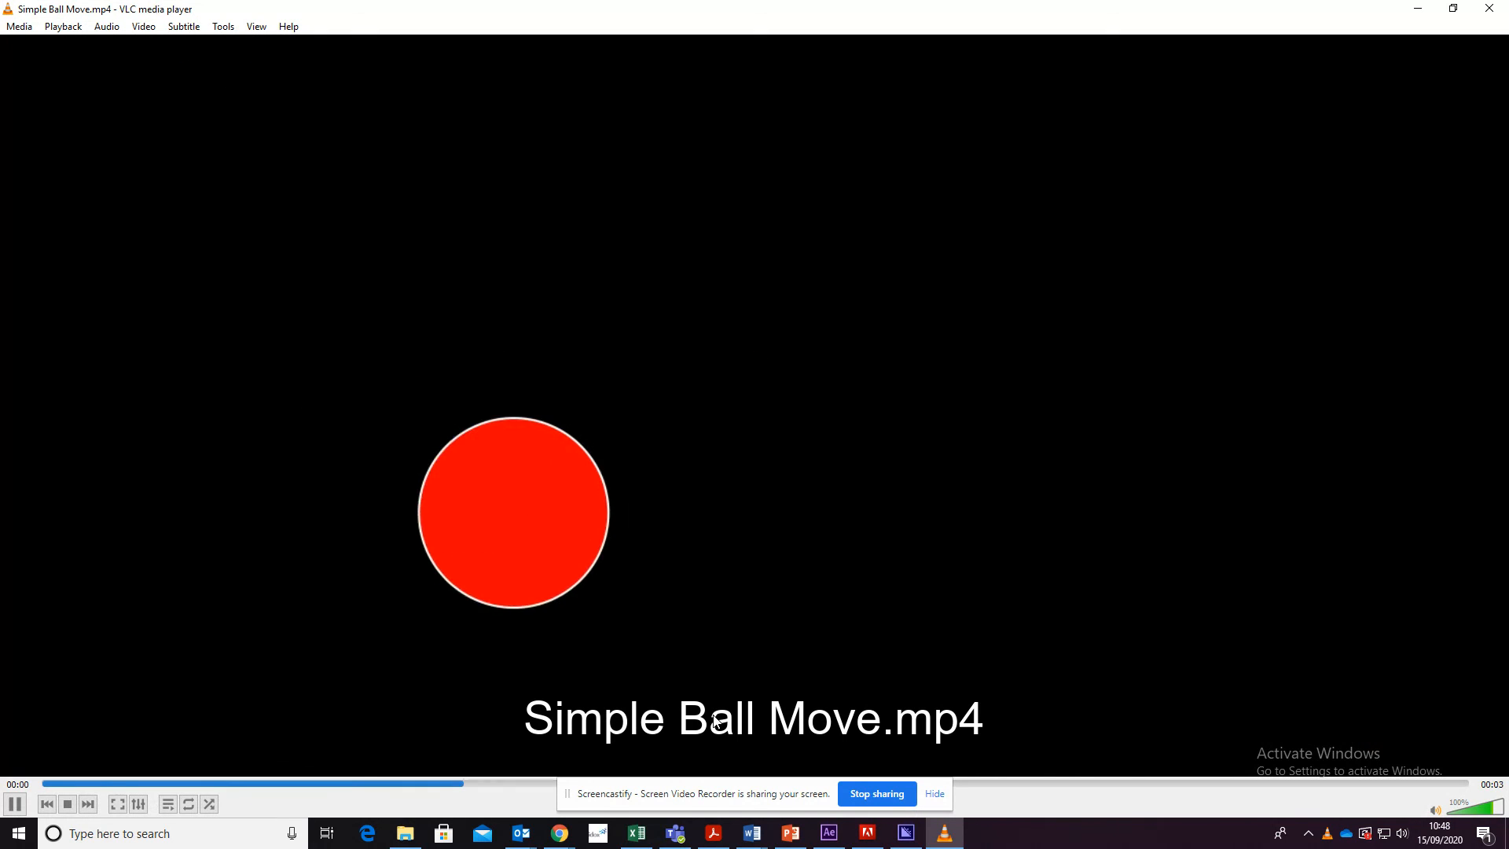